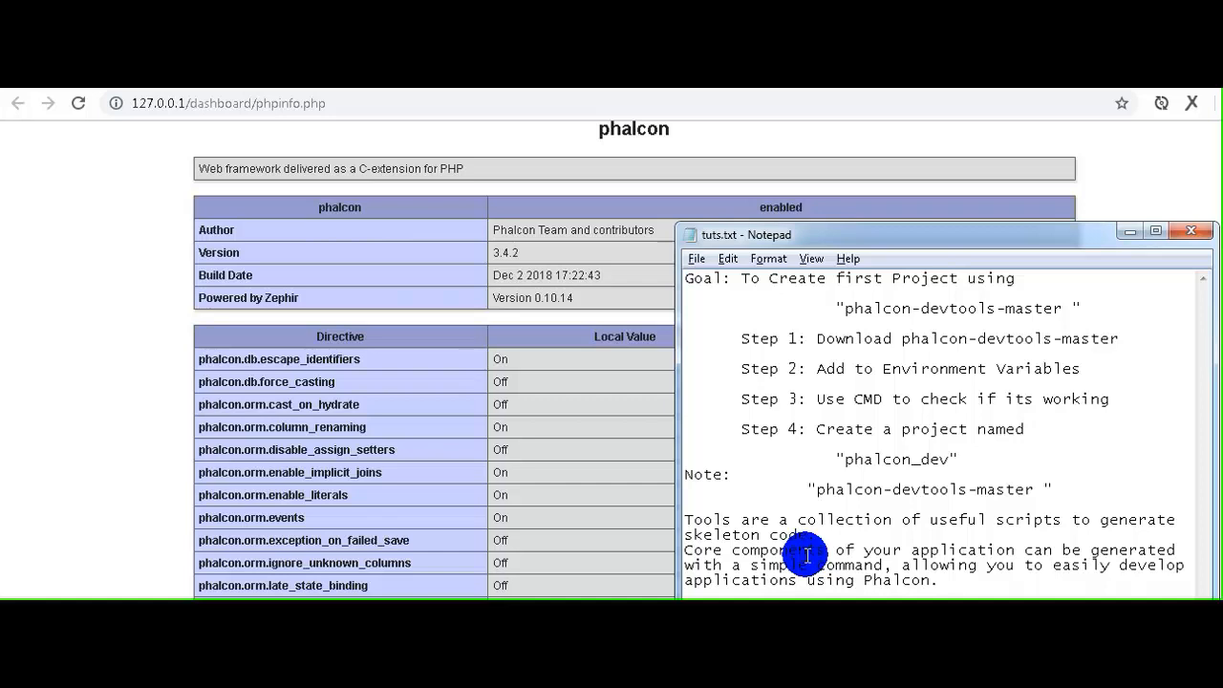
mouse_move(774, 206)
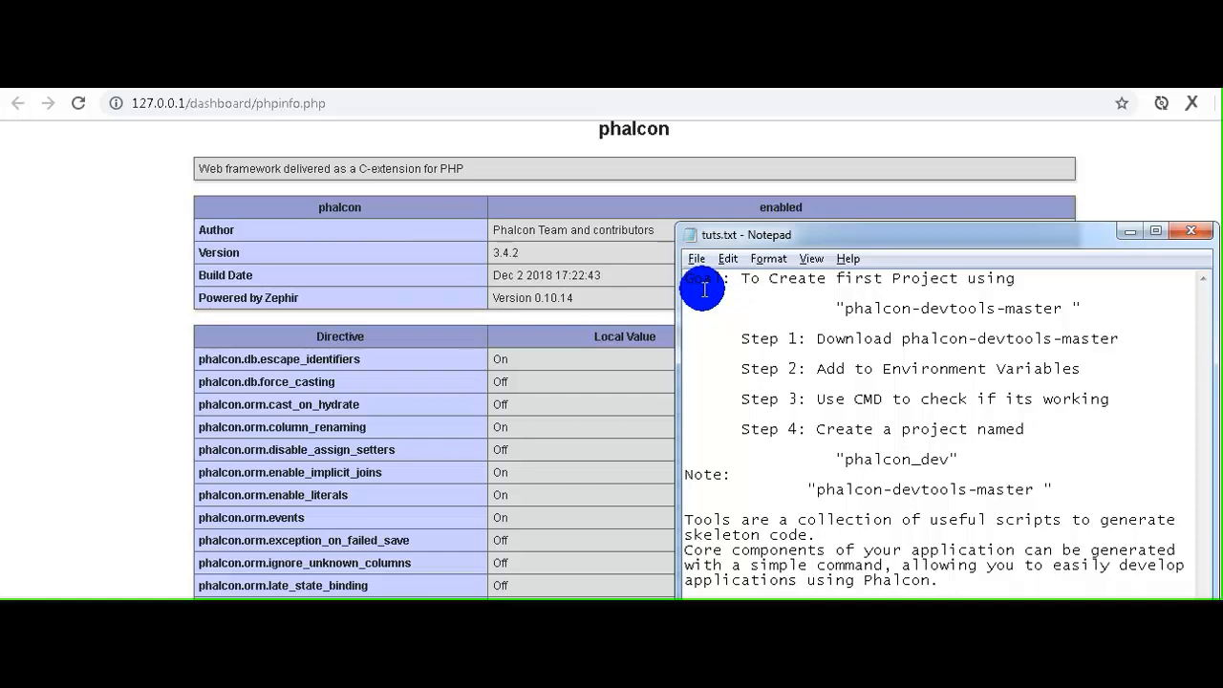
Search for 'phalcon-devtools', open its GitHub repository and show the Clone or download options
left_click_drag(702, 278, 1003, 278)
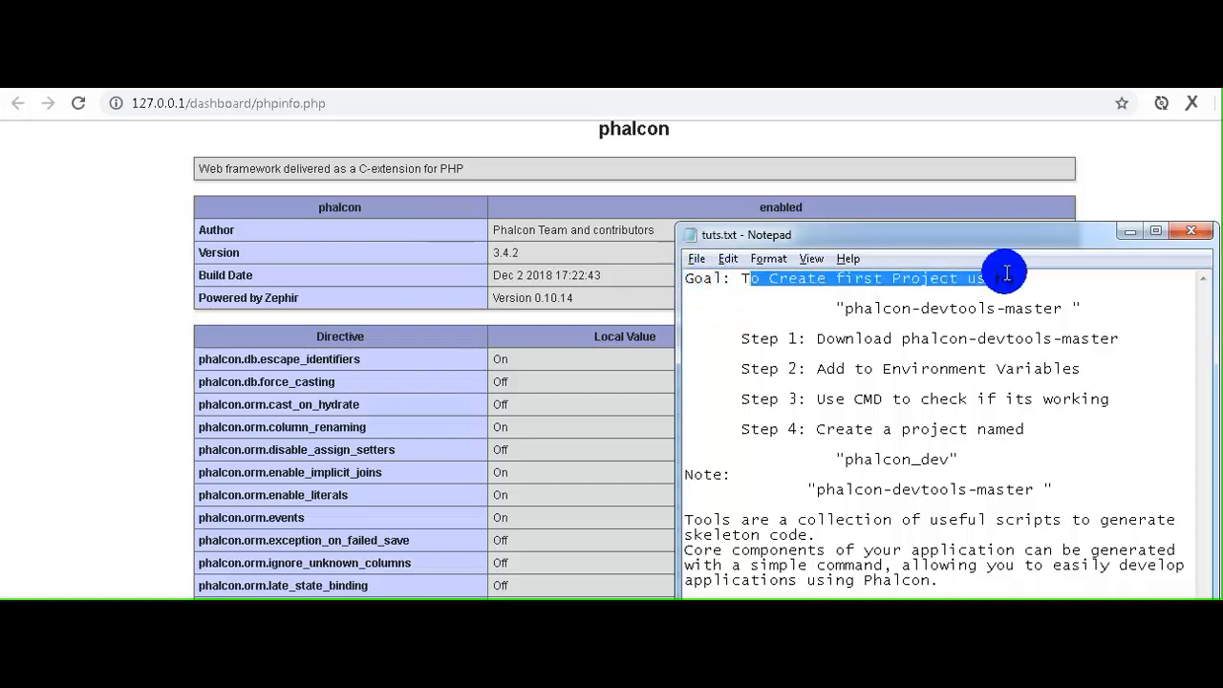
left_click(850, 307)
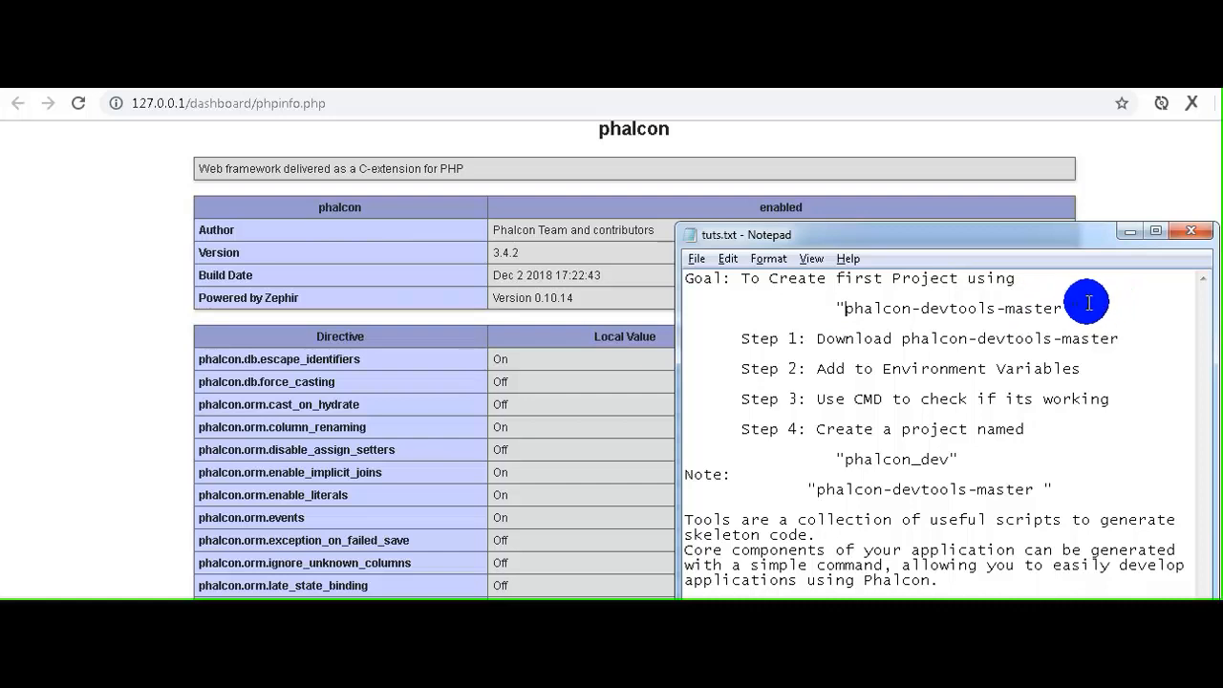
mouse_move(1056, 317)
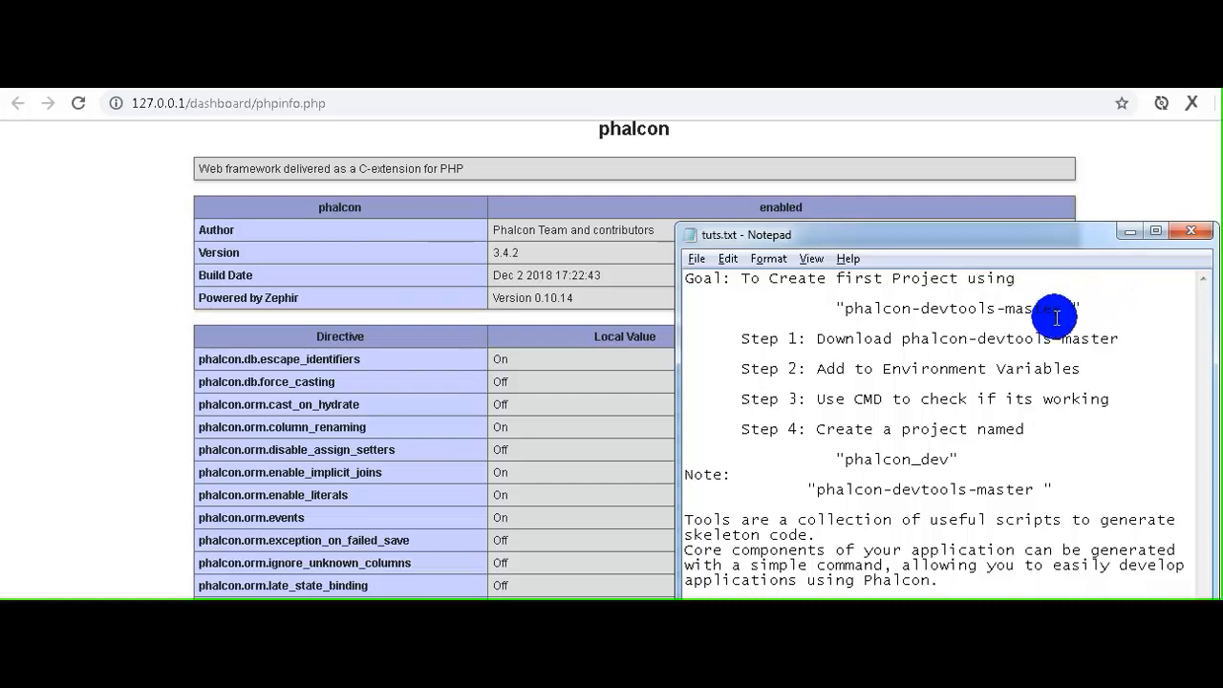
mouse_move(987, 442)
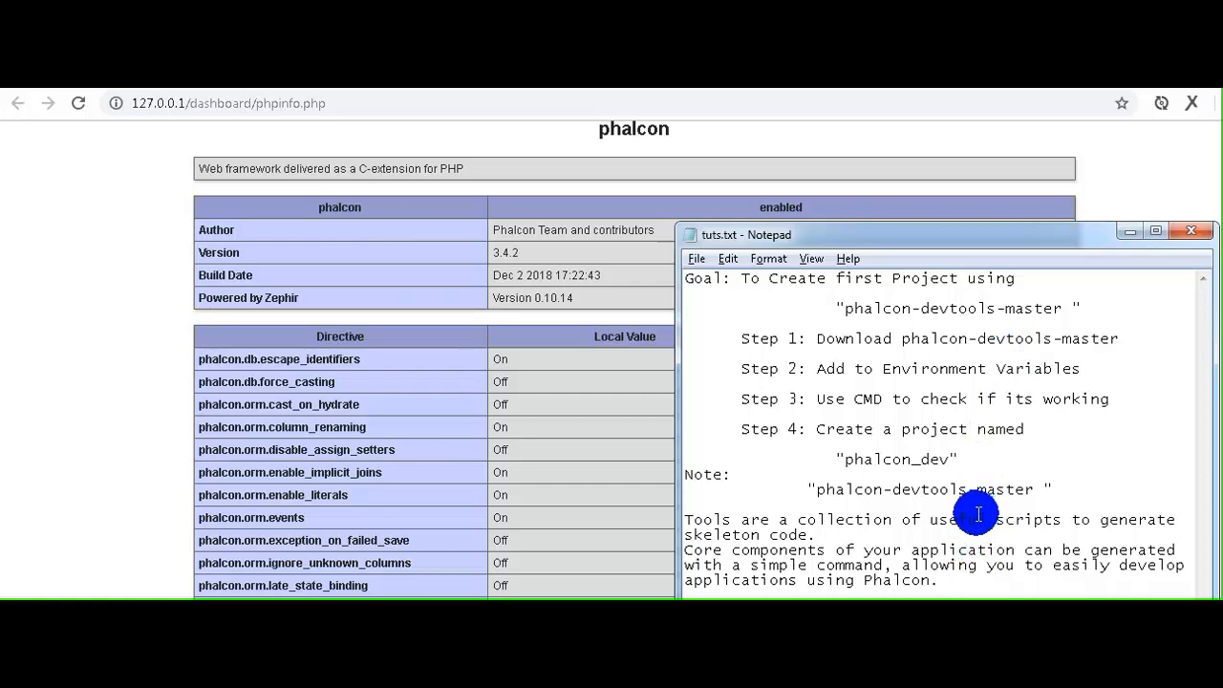
mouse_move(989, 521)
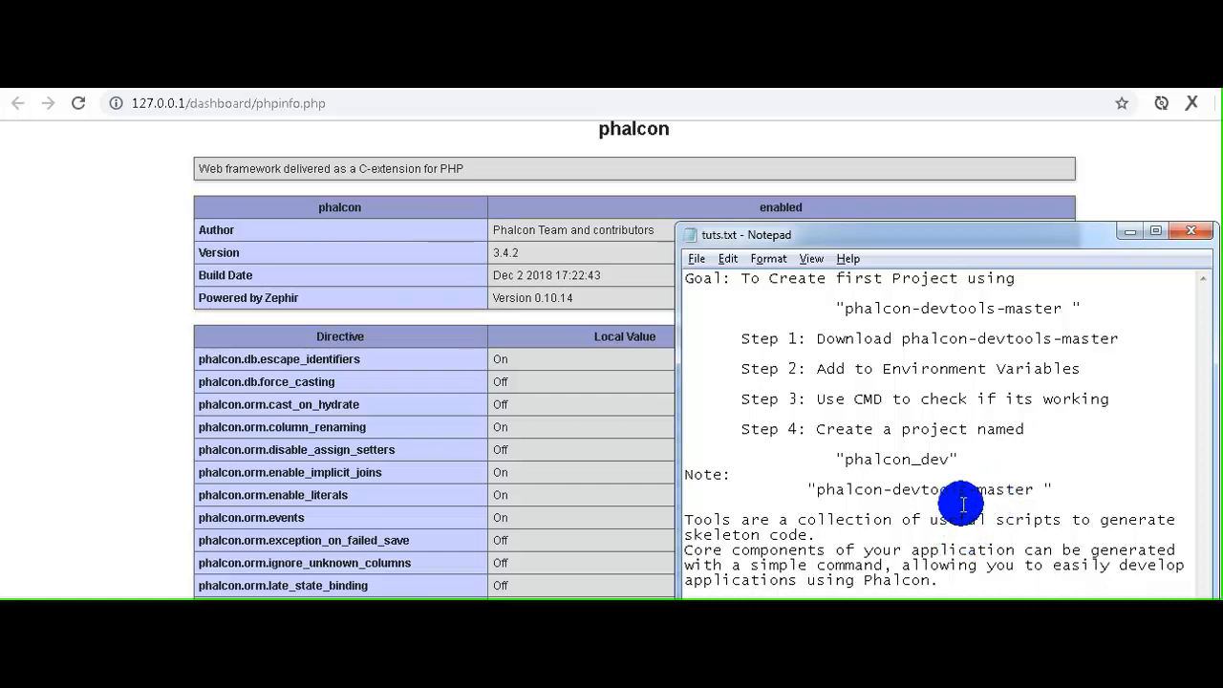
mouse_move(973, 440)
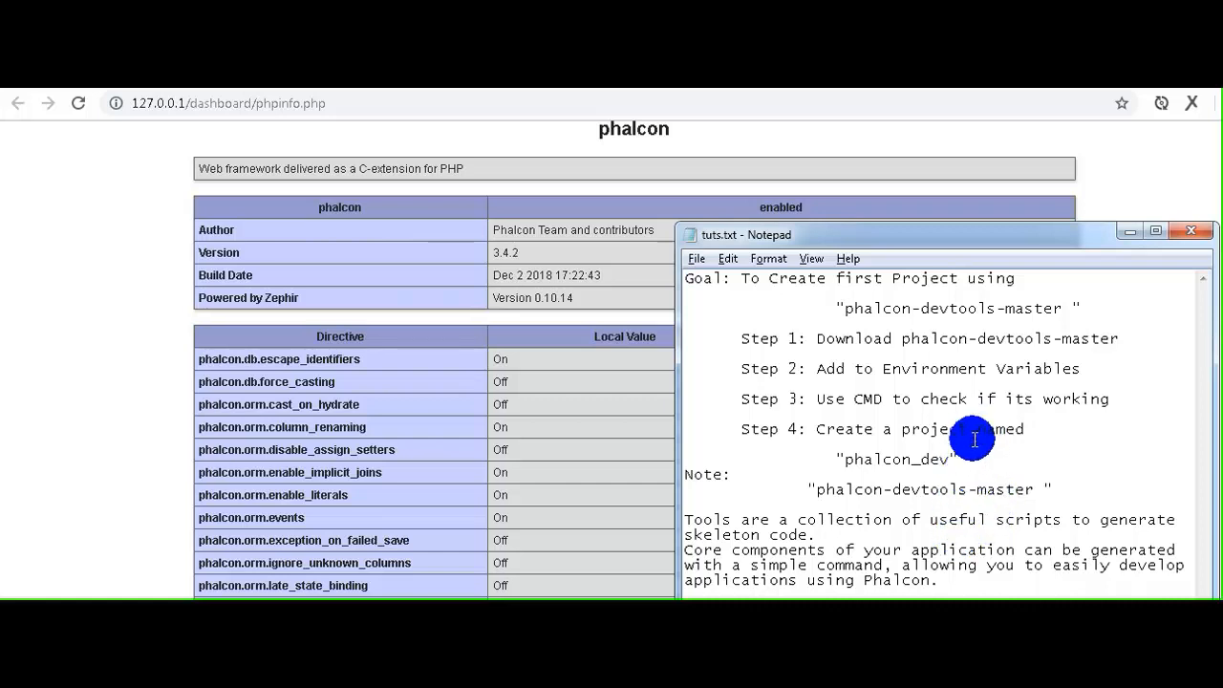
mouse_move(976, 471)
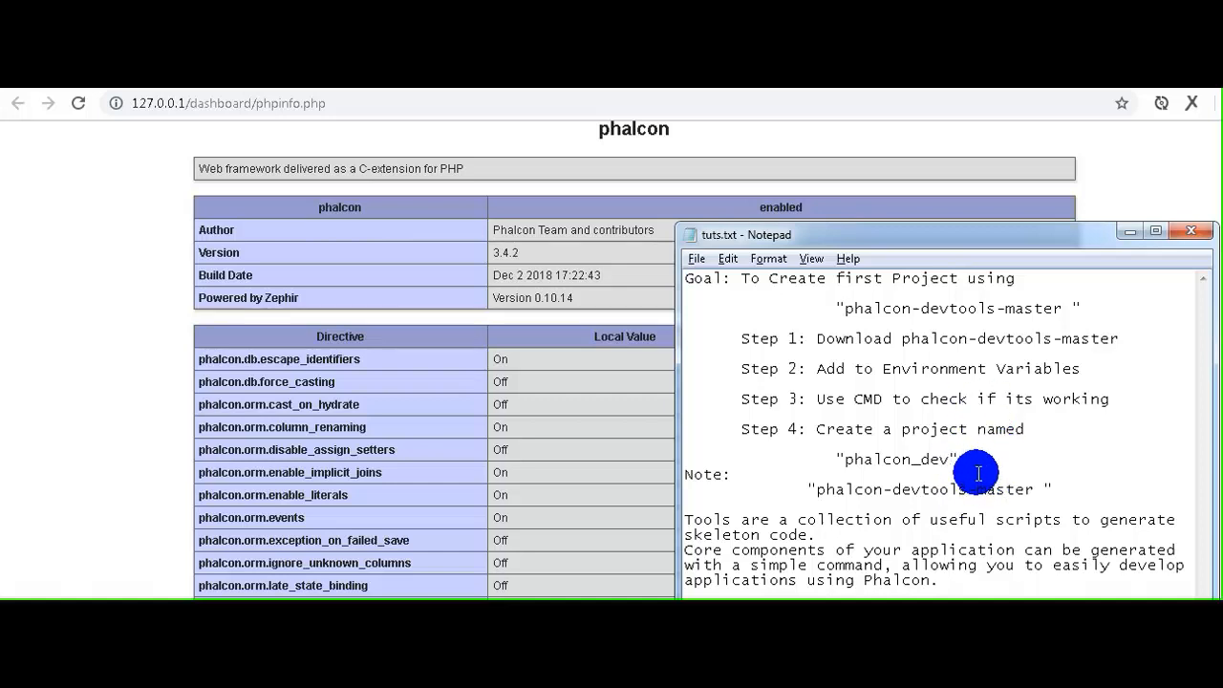
mouse_move(925, 457)
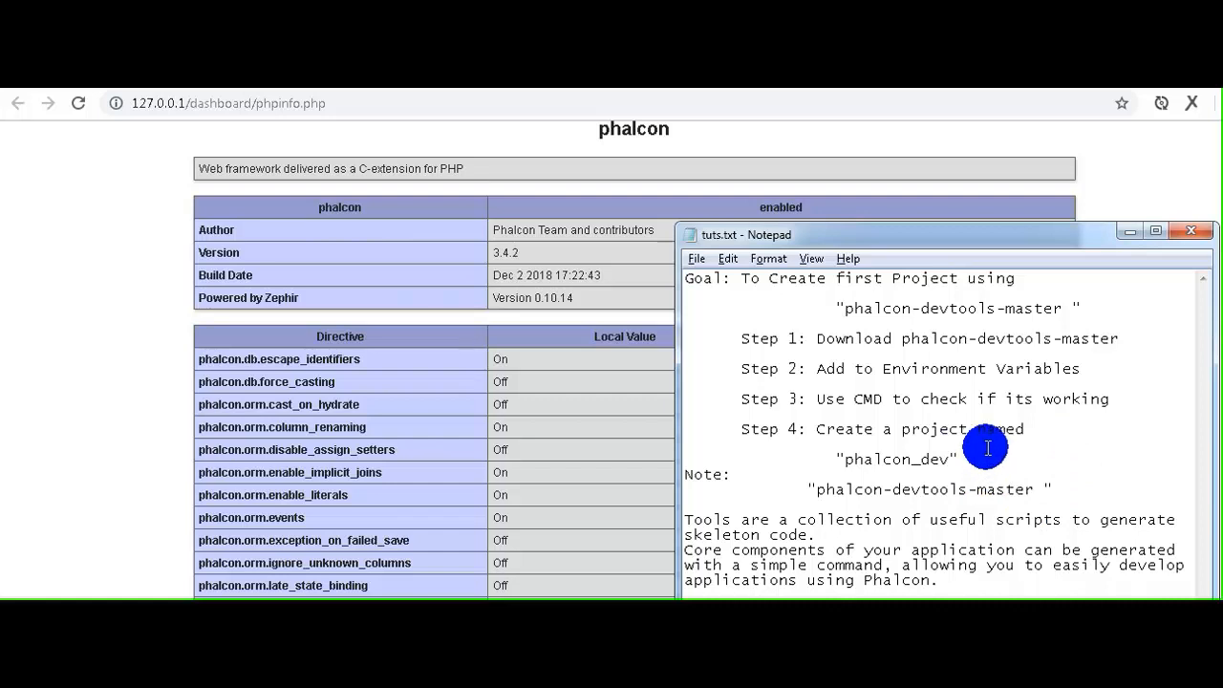
mouse_move(1070, 352)
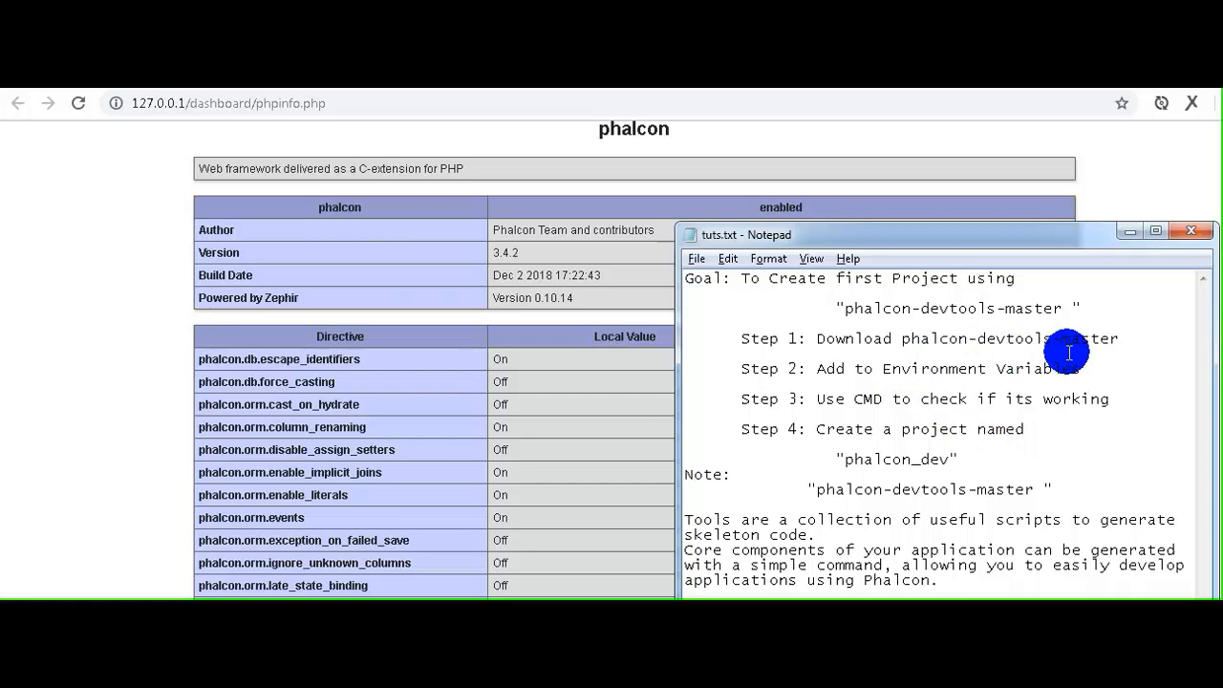
mouse_move(951, 294)
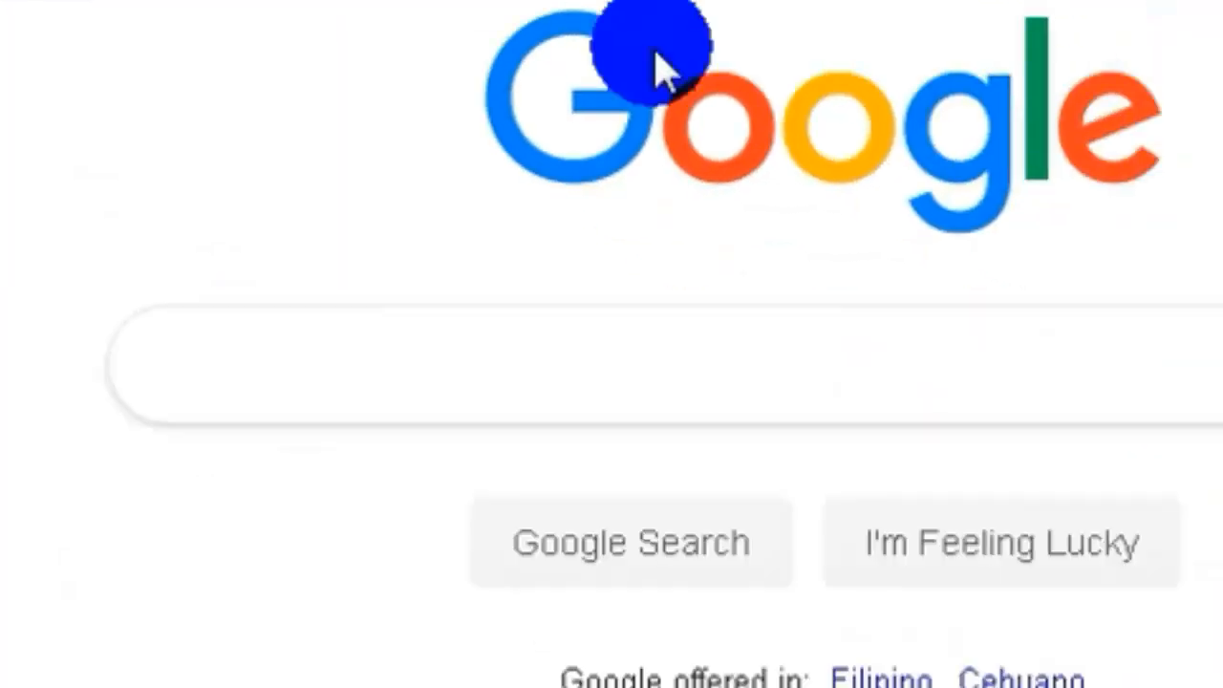
type("phal")
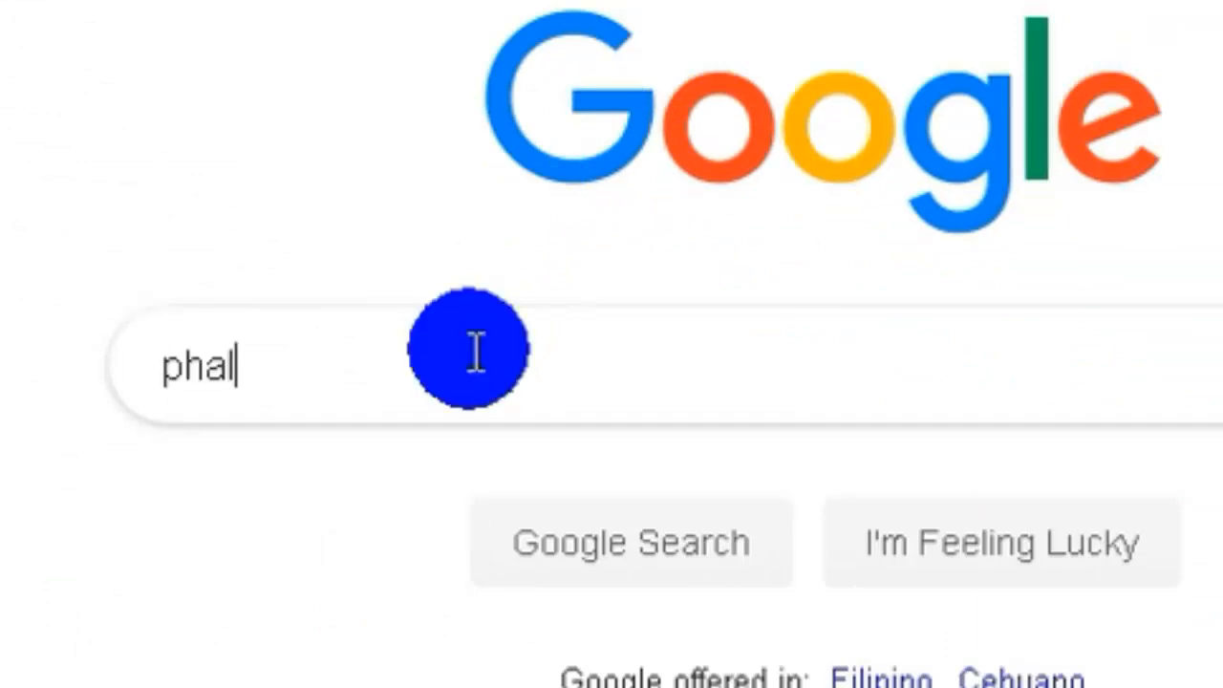
type("con-")
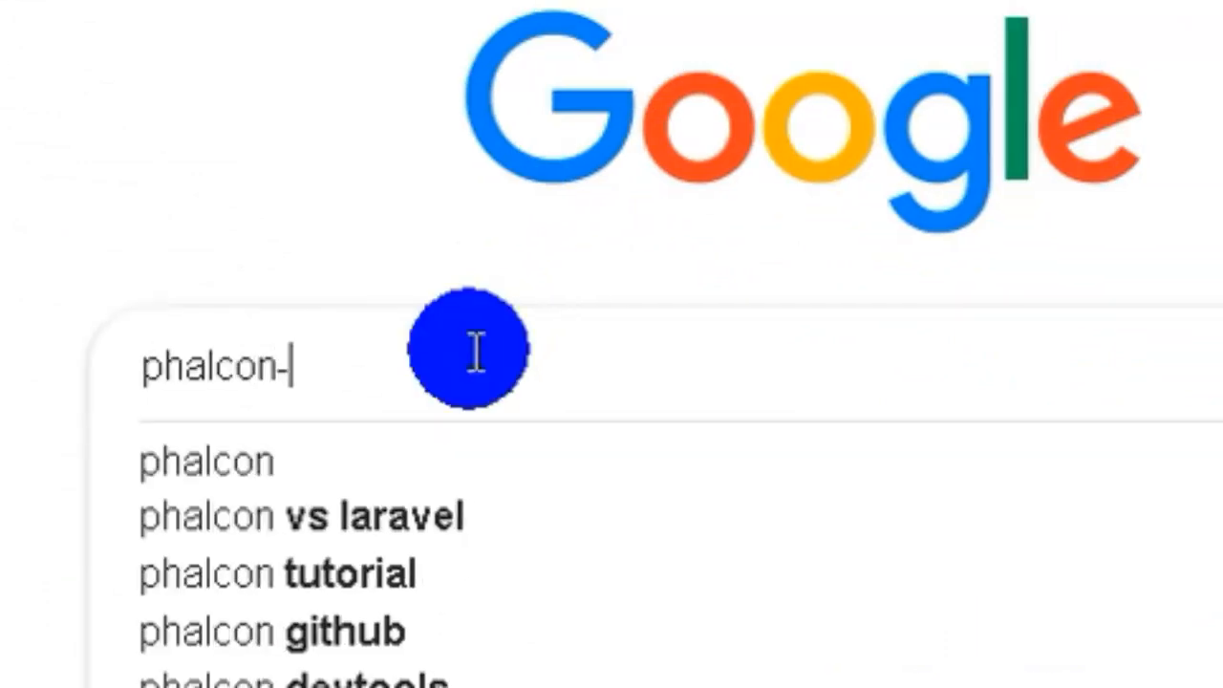
type("devtools")
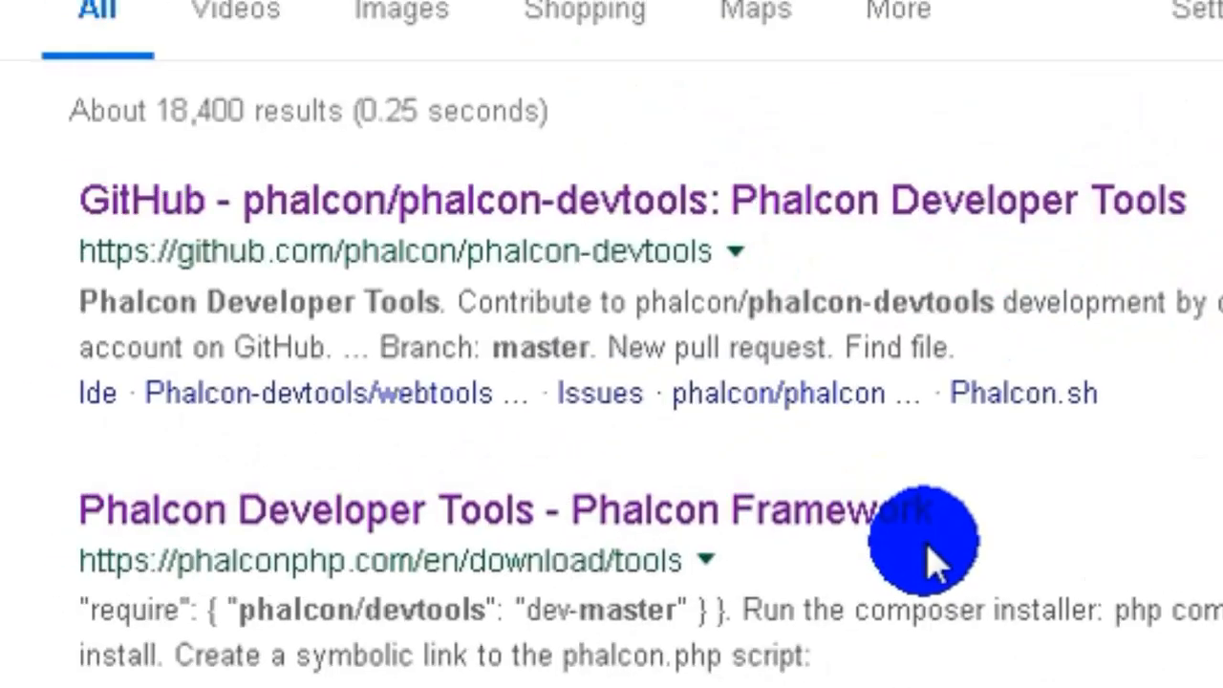
scroll("up", 3)
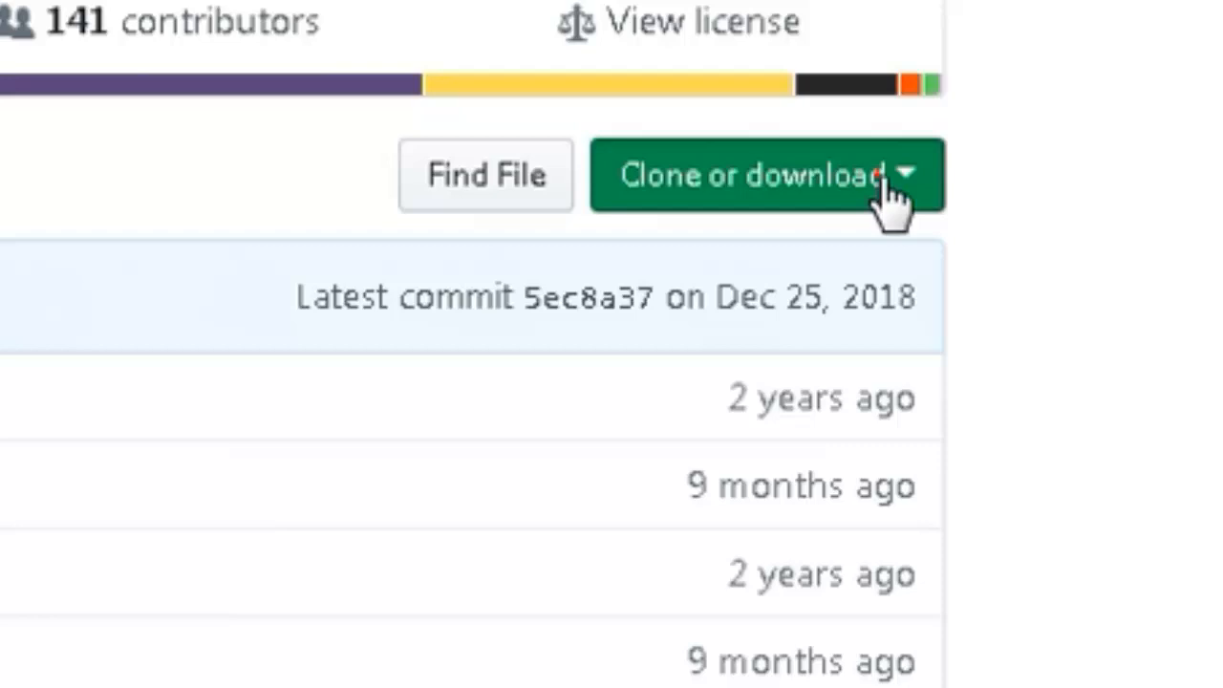
left_click(765, 175)
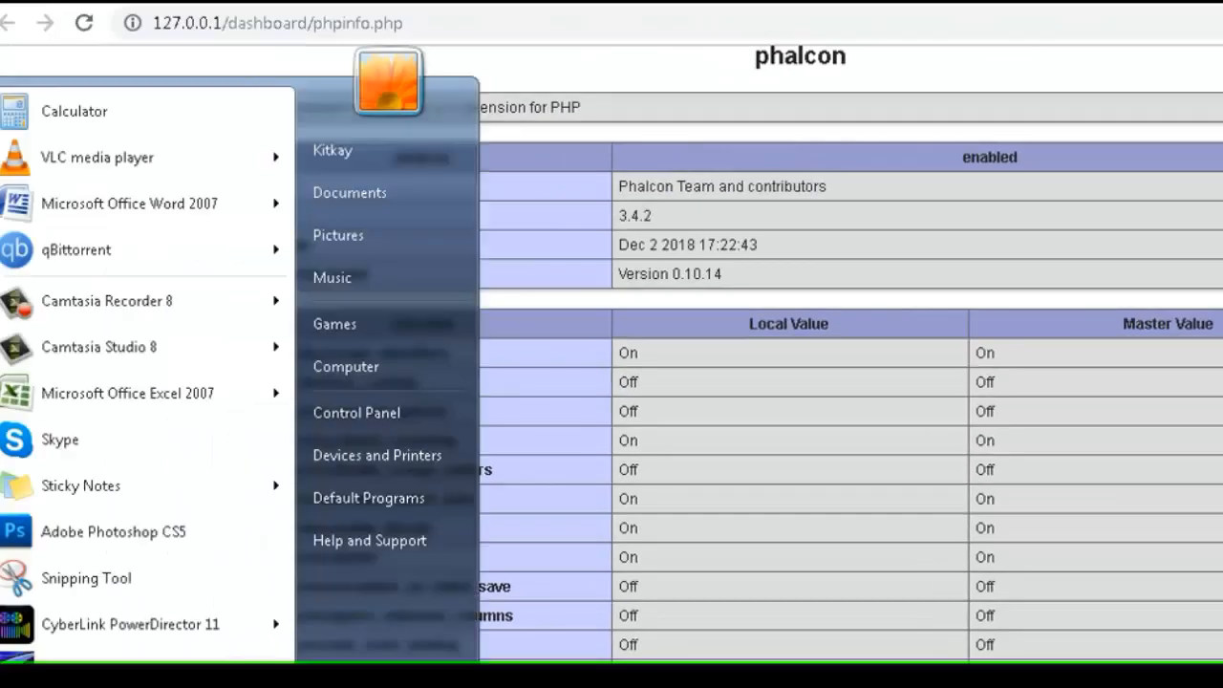
mouse_move(387, 192)
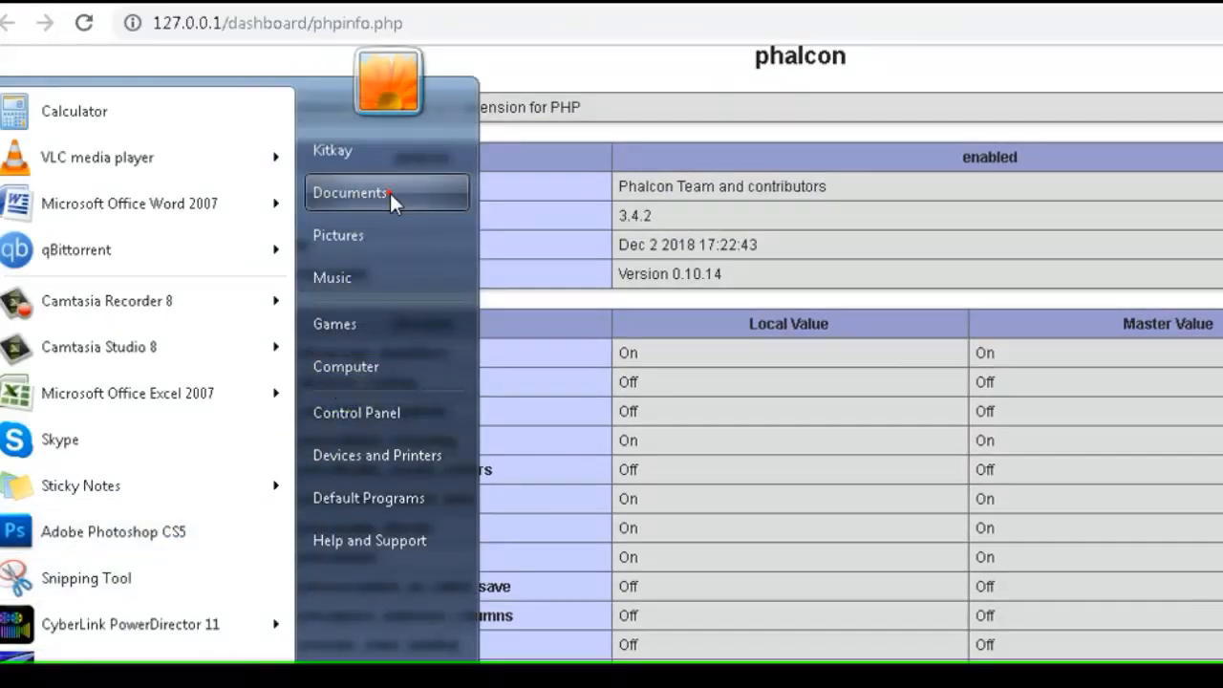
Extract phalcon-devtools-master.zip from the Downloads folder with WinRAR
left_click(350, 192)
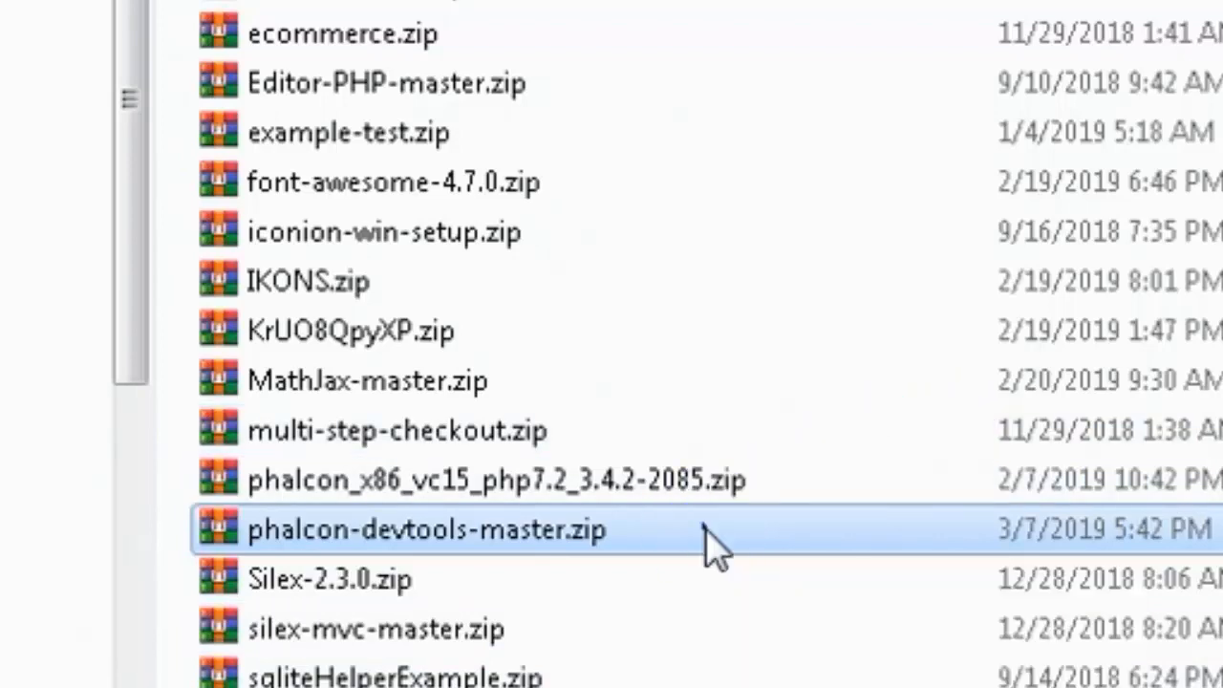
right_click(425, 529)
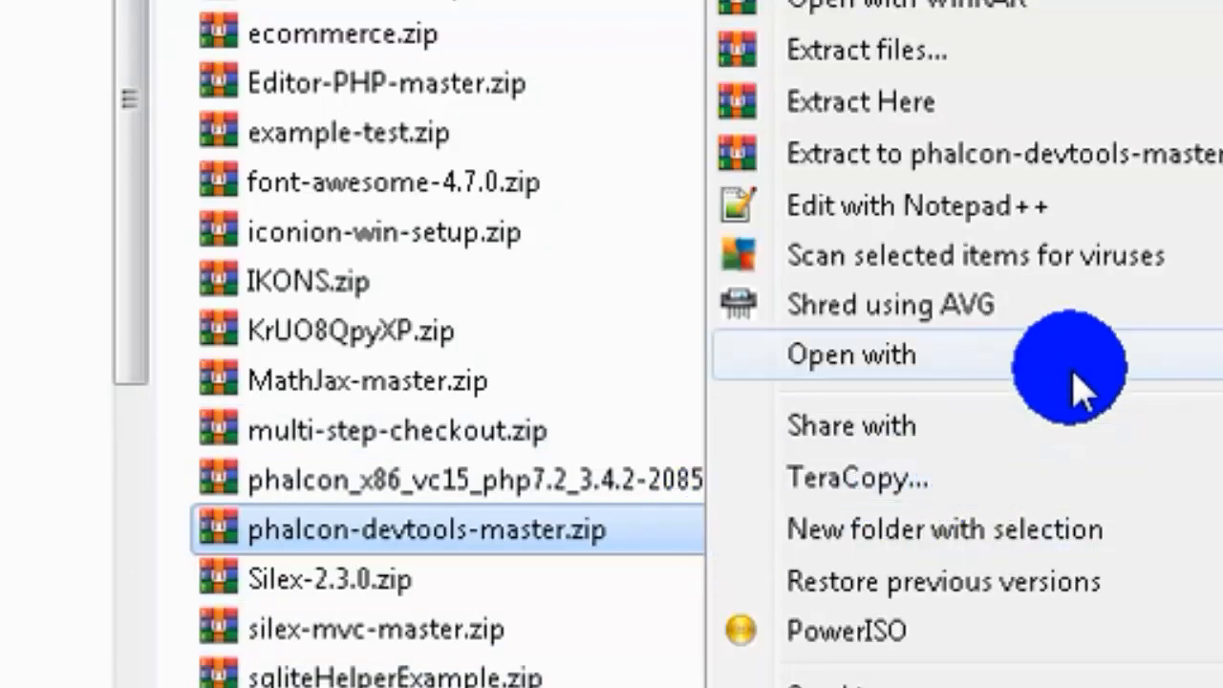
left_click(865, 50)
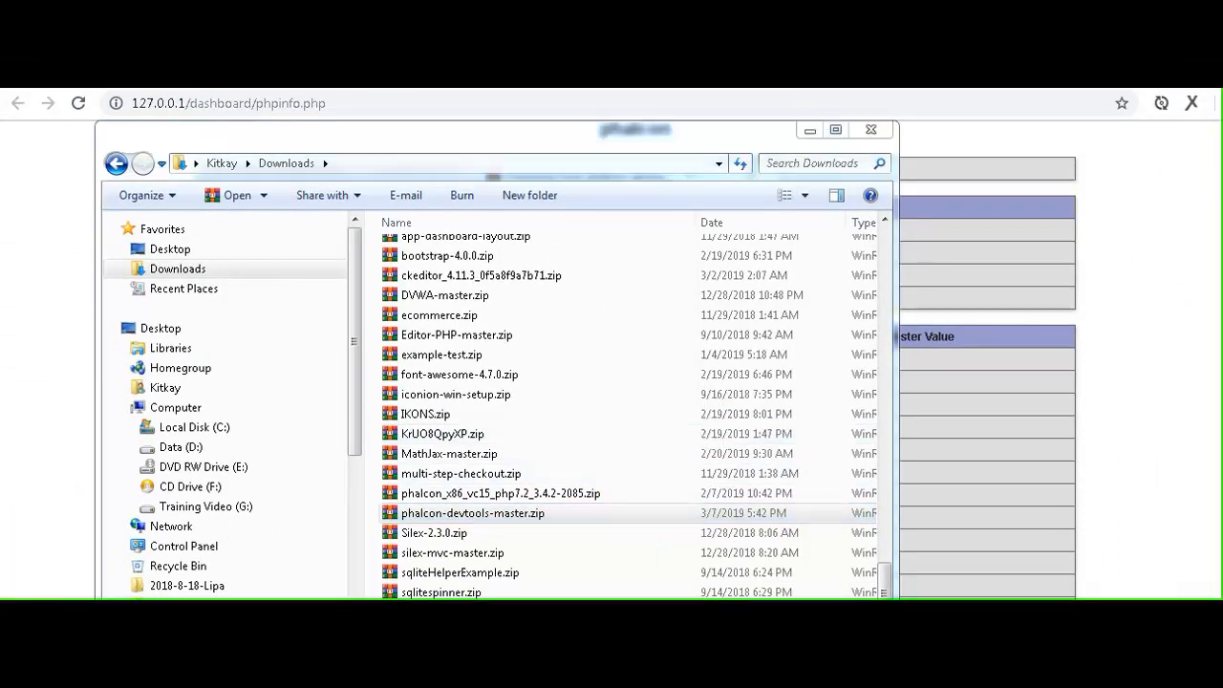
double_click(472, 513)
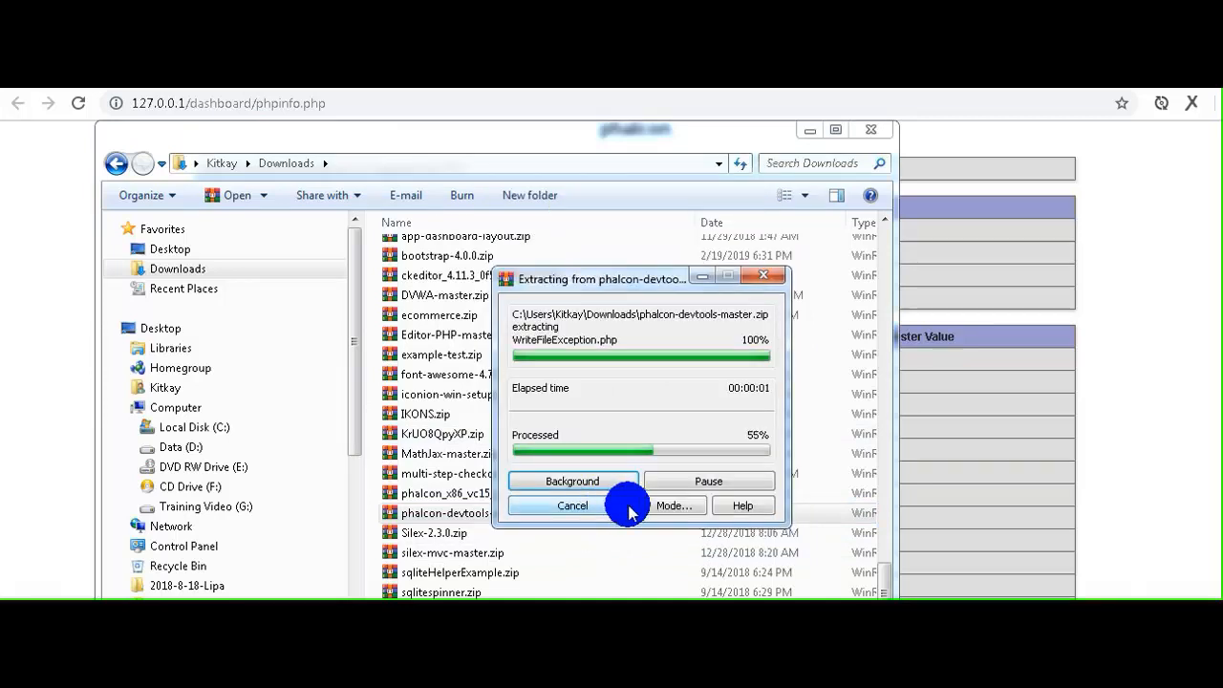
left_click(573, 504)
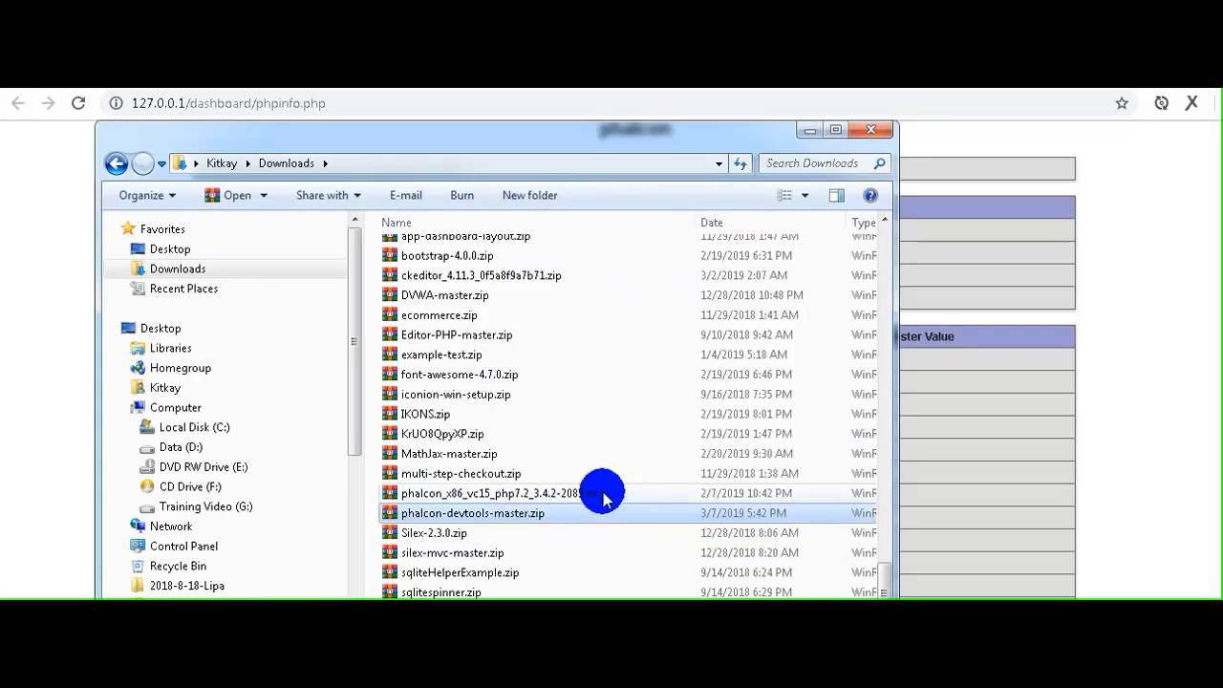
mouse_move(581, 422)
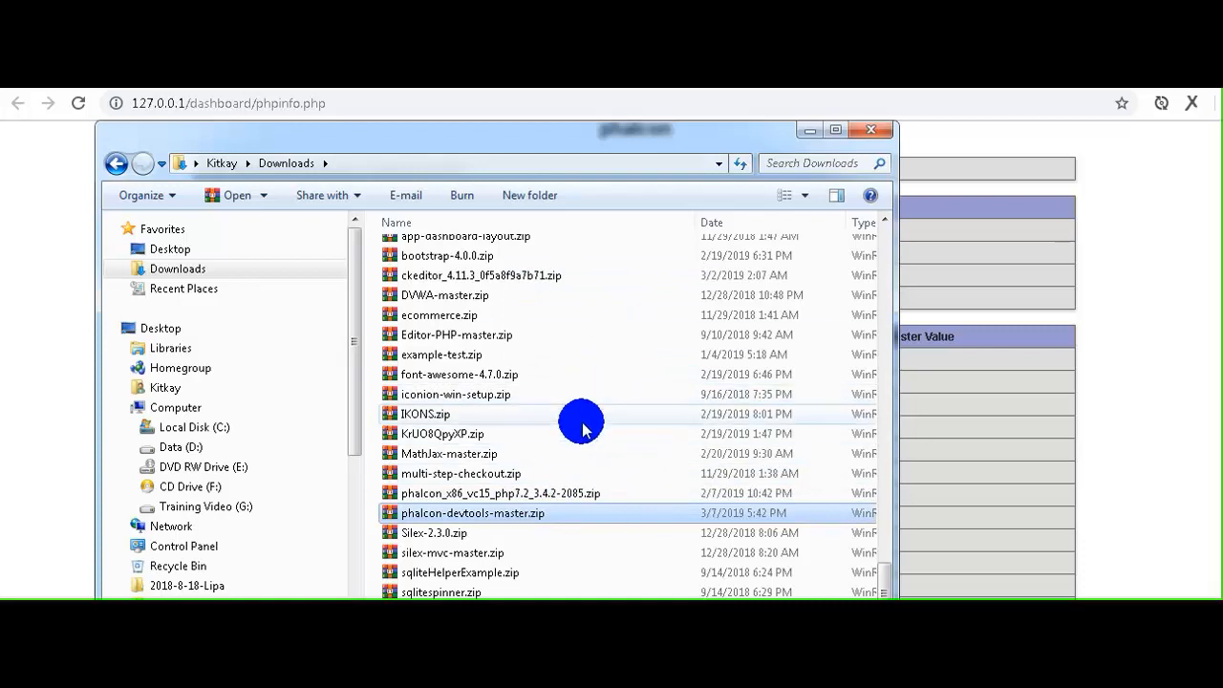
mouse_move(578, 461)
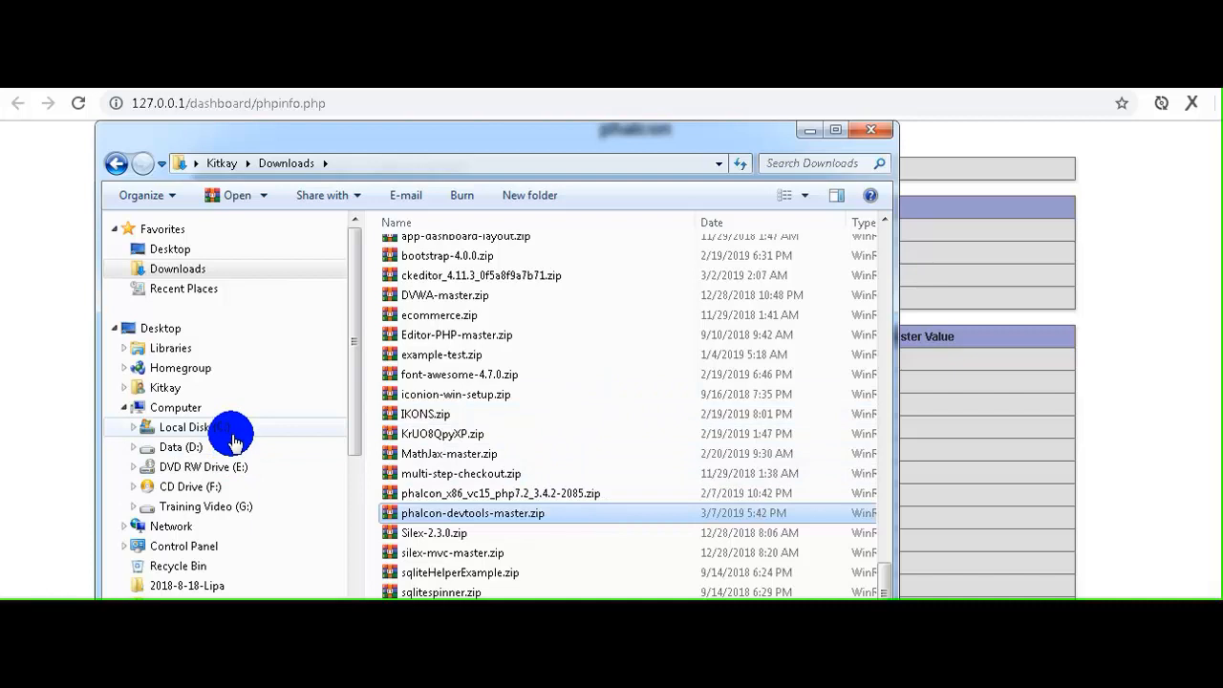
Open C:\phalcon-devtools-master and select its full path in the address bar
left_click(195, 427)
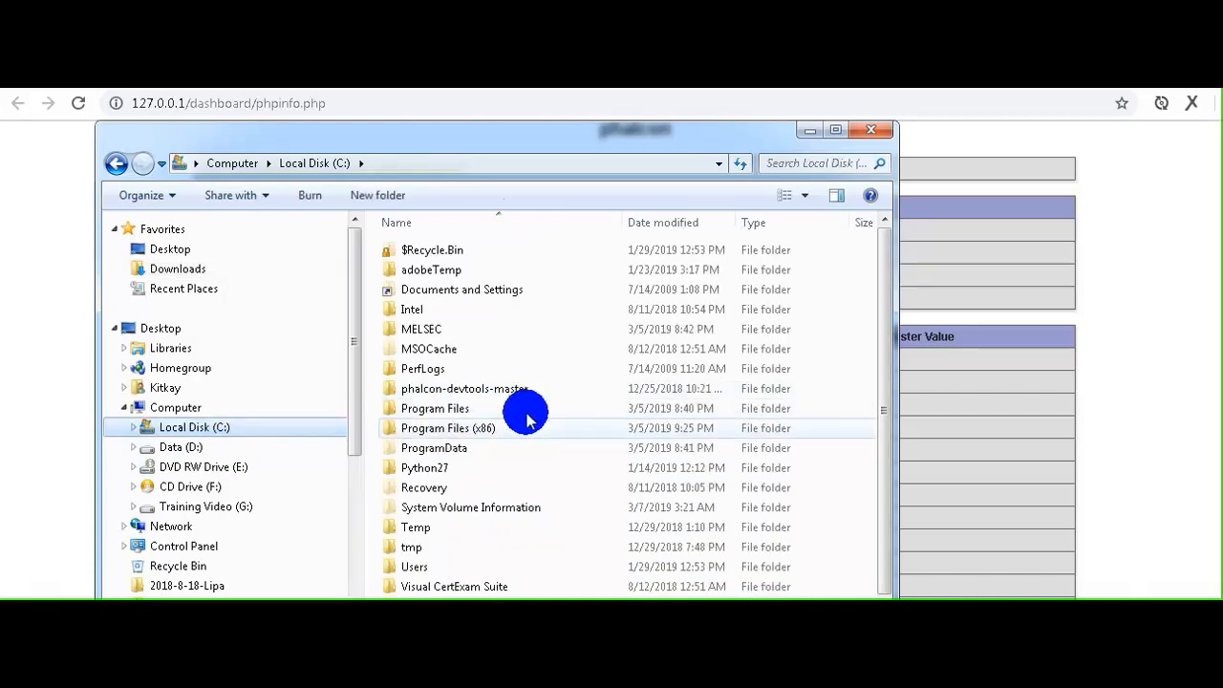
mouse_move(540, 399)
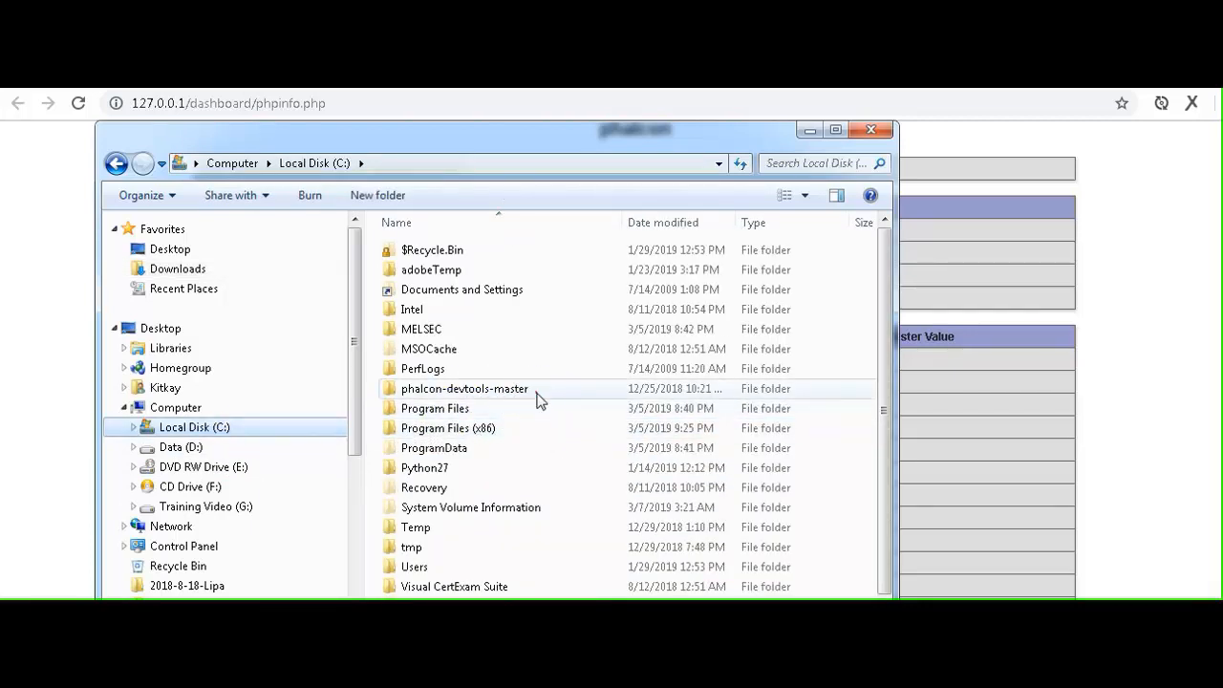
double_click(464, 388)
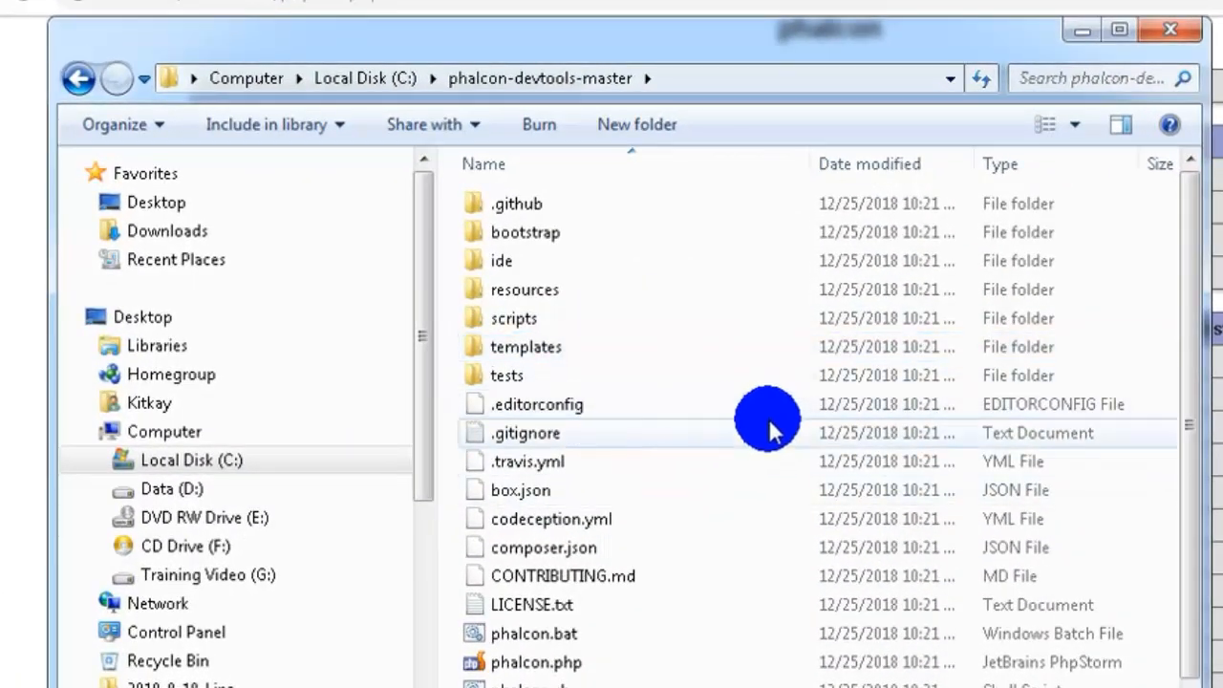
mouse_move(728, 91)
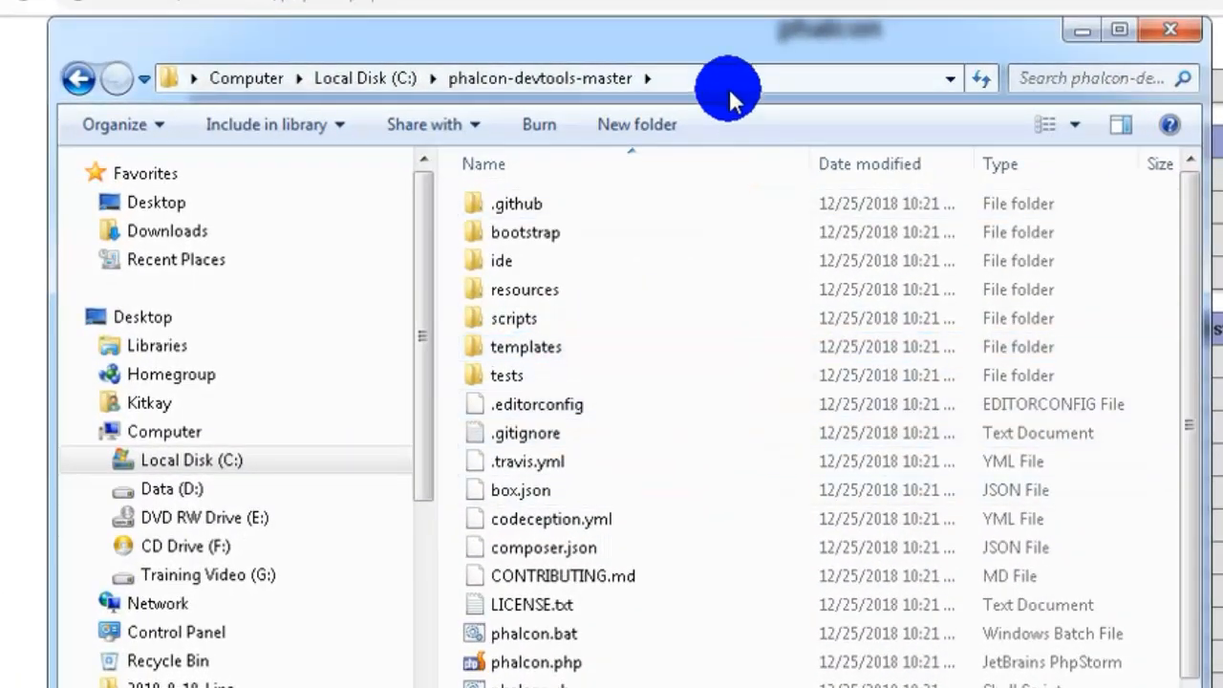
left_click(563, 79)
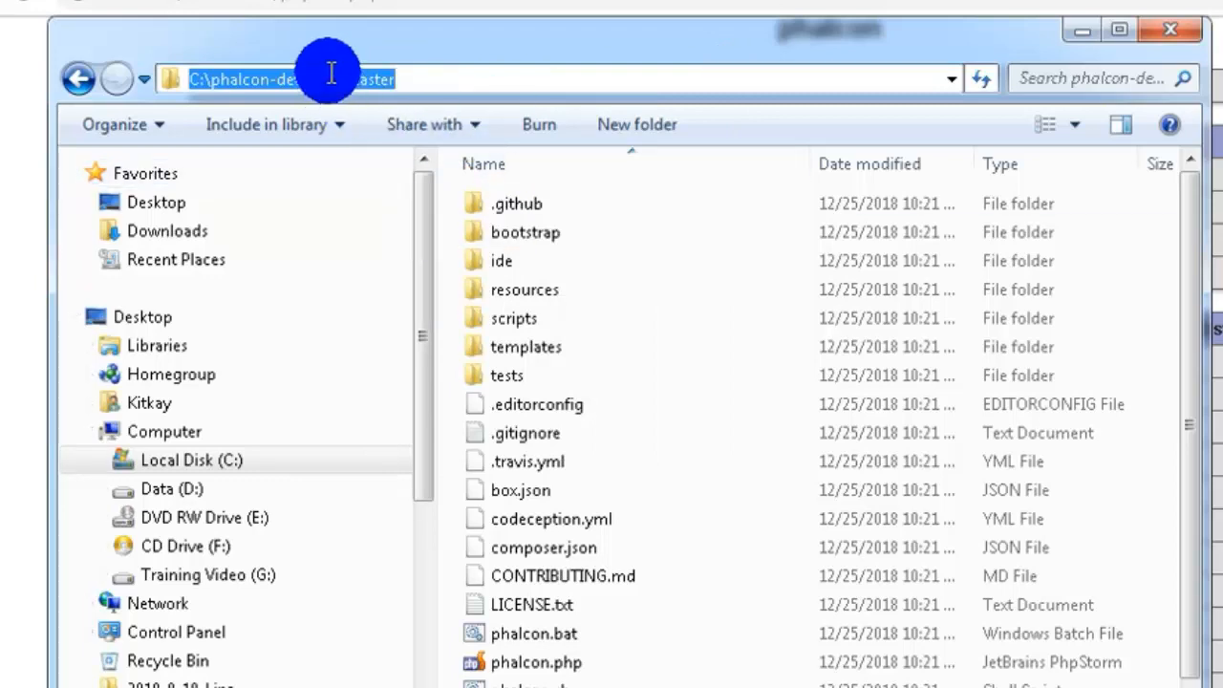
mouse_move(1103, 122)
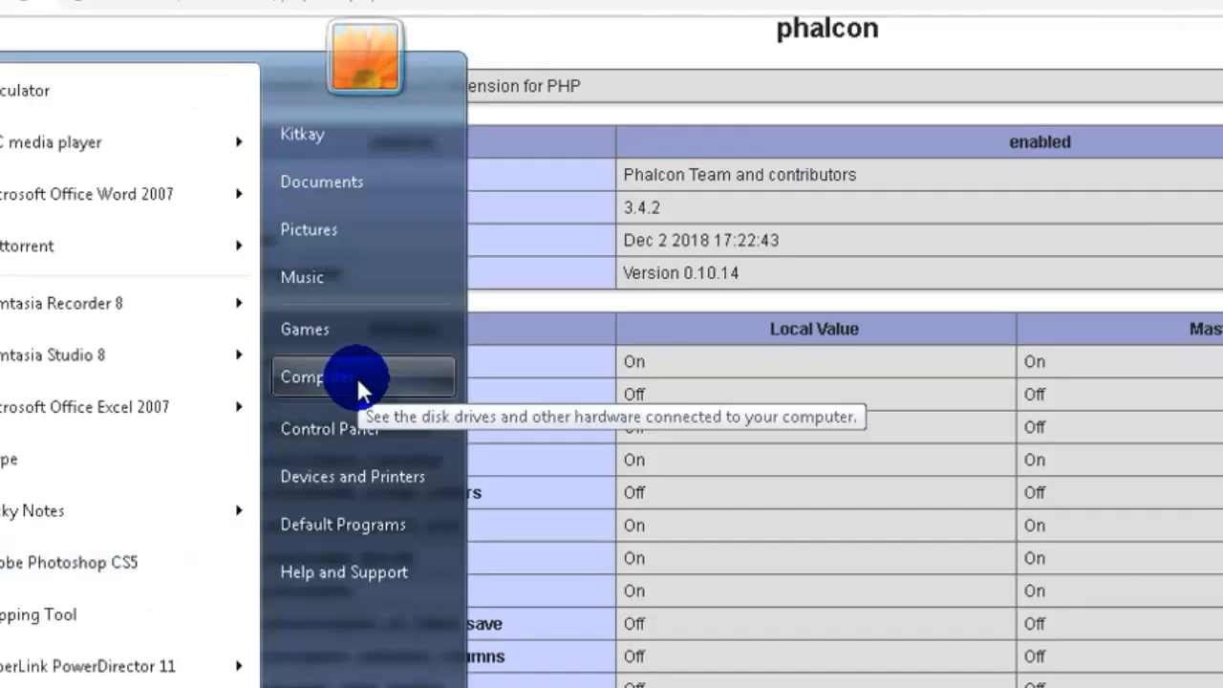
mouse_move(158, 514)
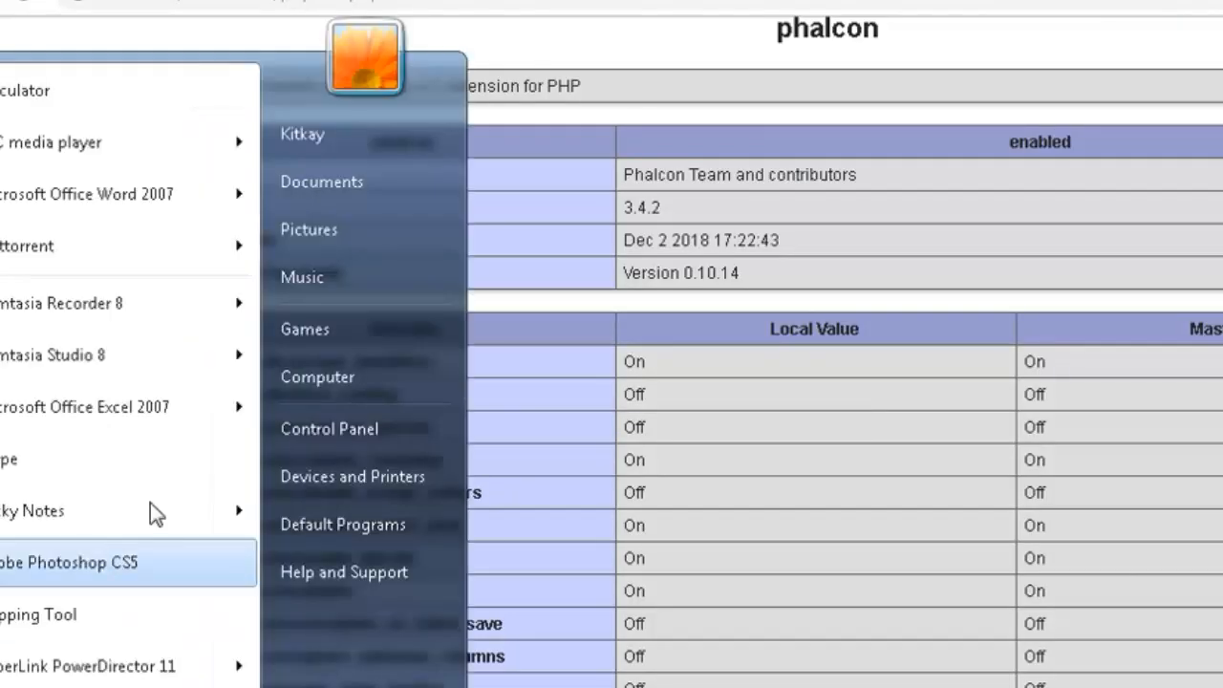
Reach Environment Variables through Computer Properties and Advanced system settings
right_click(317, 376)
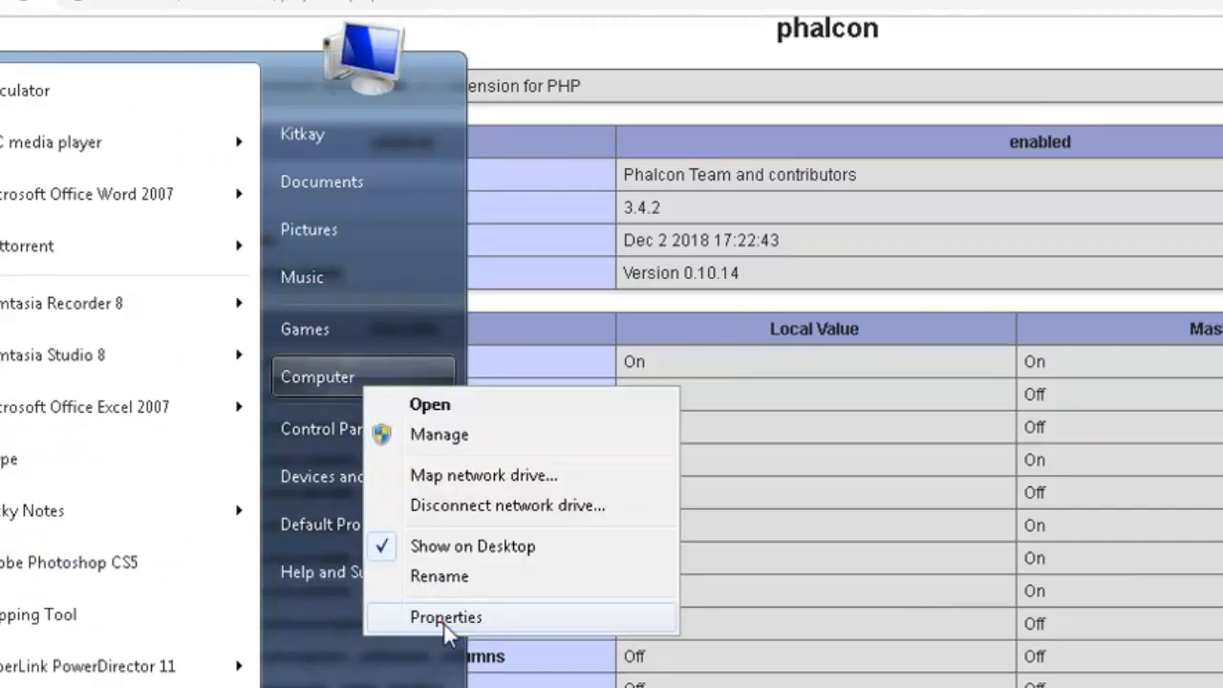
left_click(445, 616)
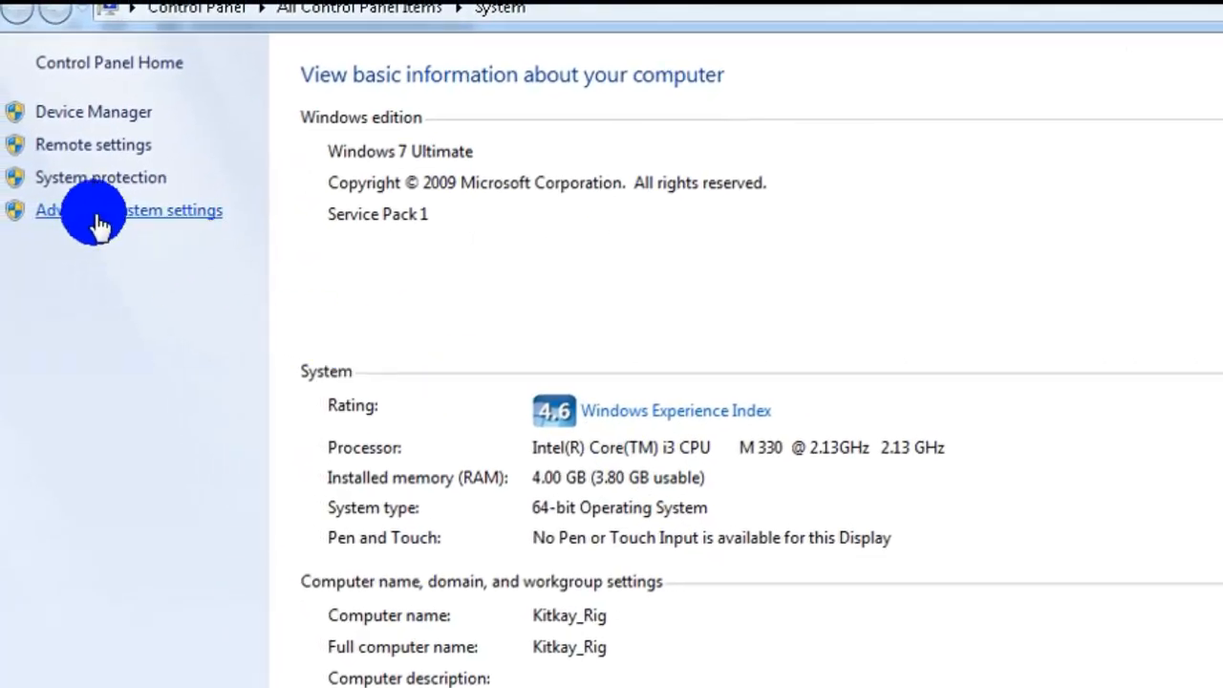
left_click(129, 210)
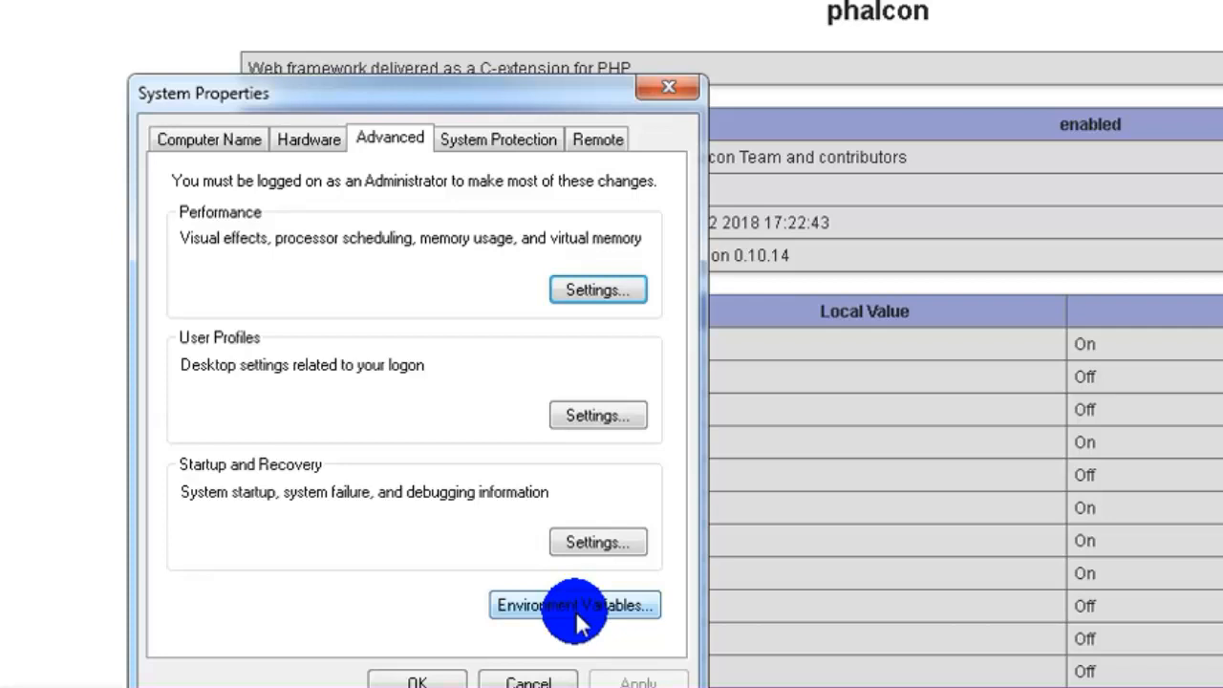
left_click(574, 605)
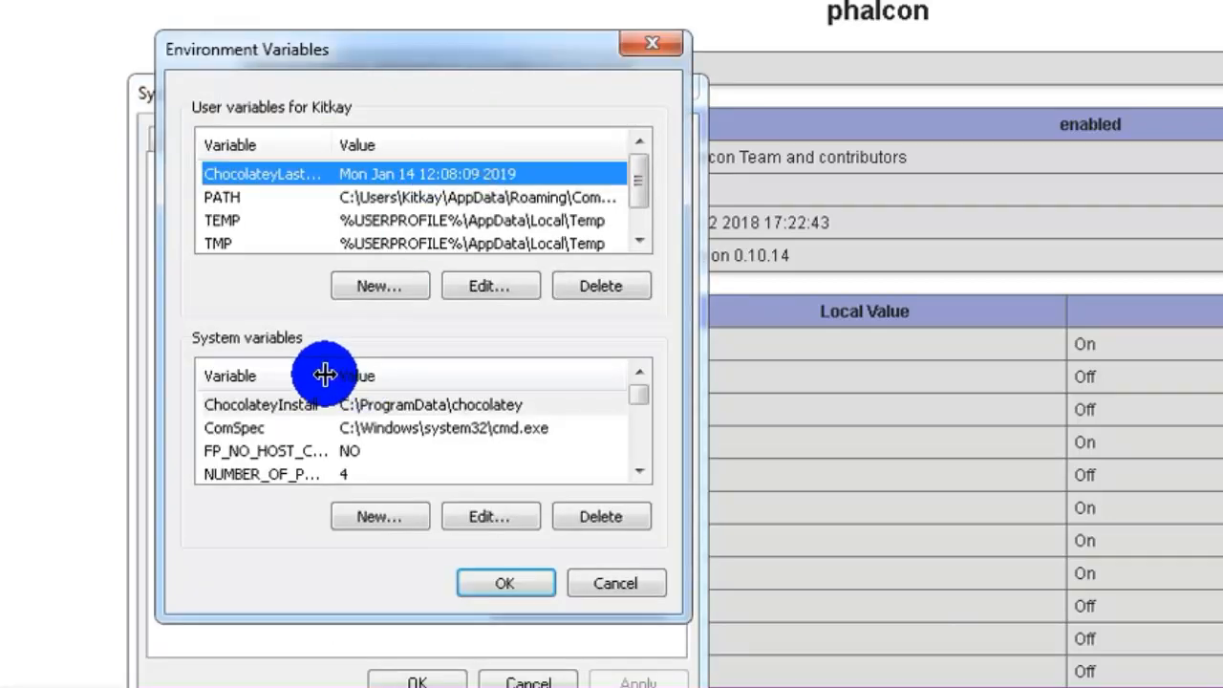
mouse_move(282, 383)
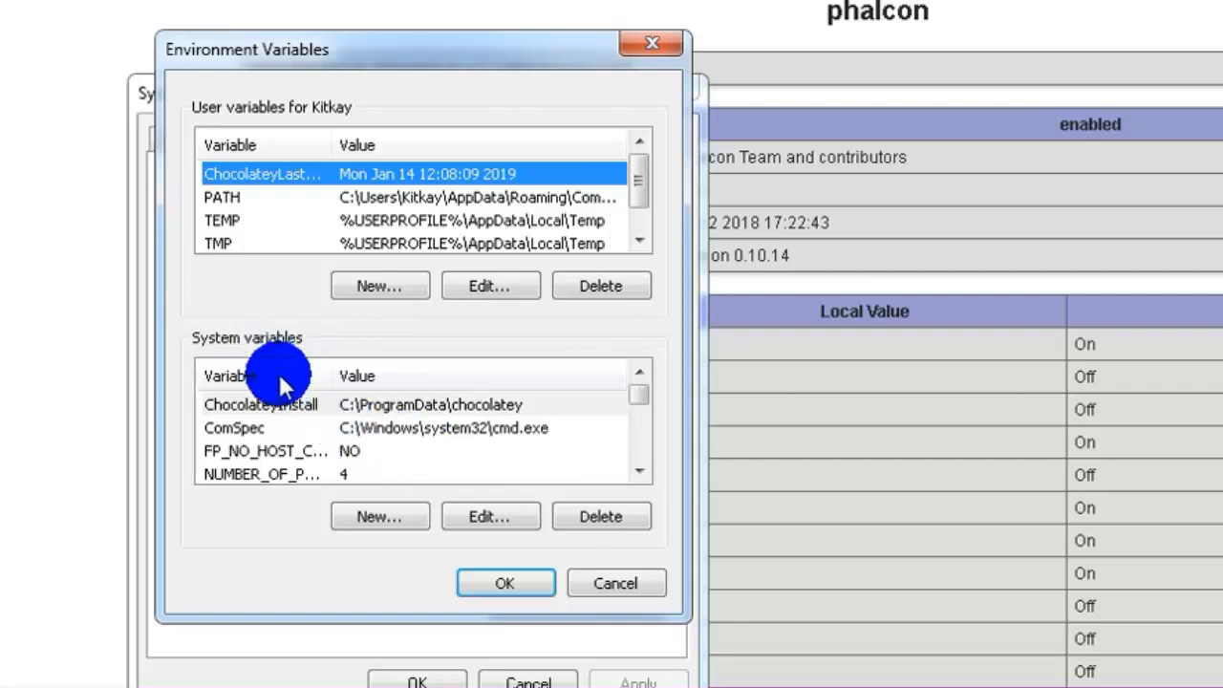
Append ';C:\phalcon-devtools-master' to the system Path value and confirm both dialogs
left_click(286, 450)
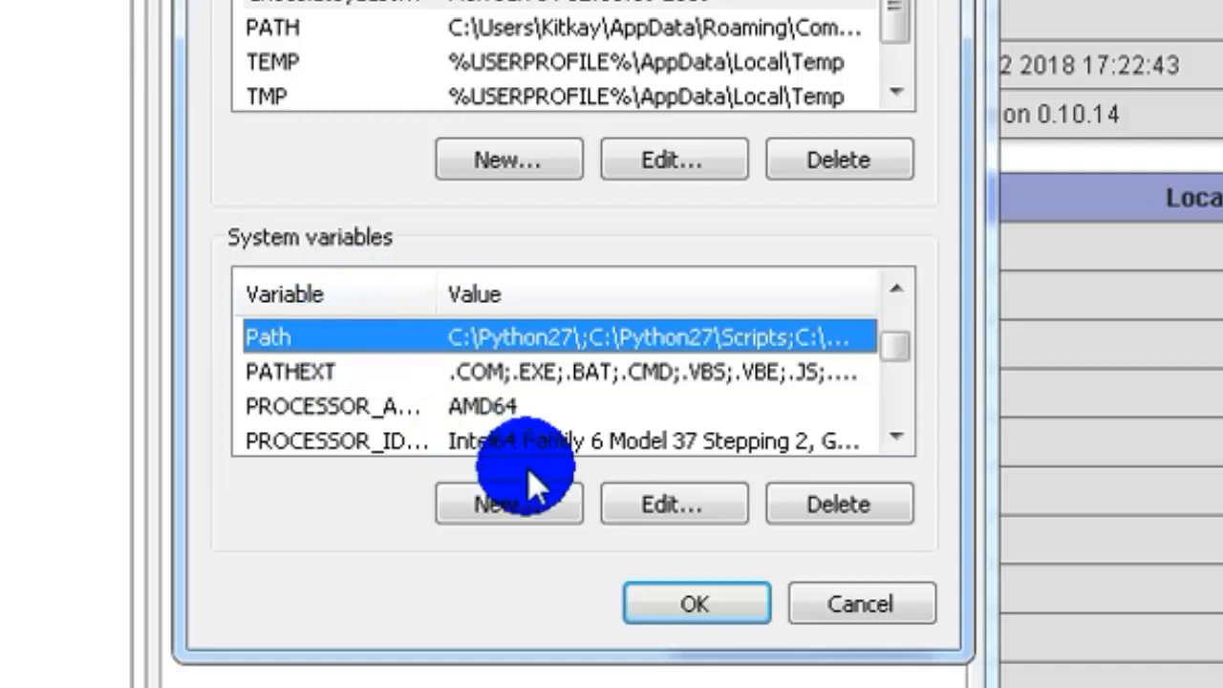
left_click(673, 504)
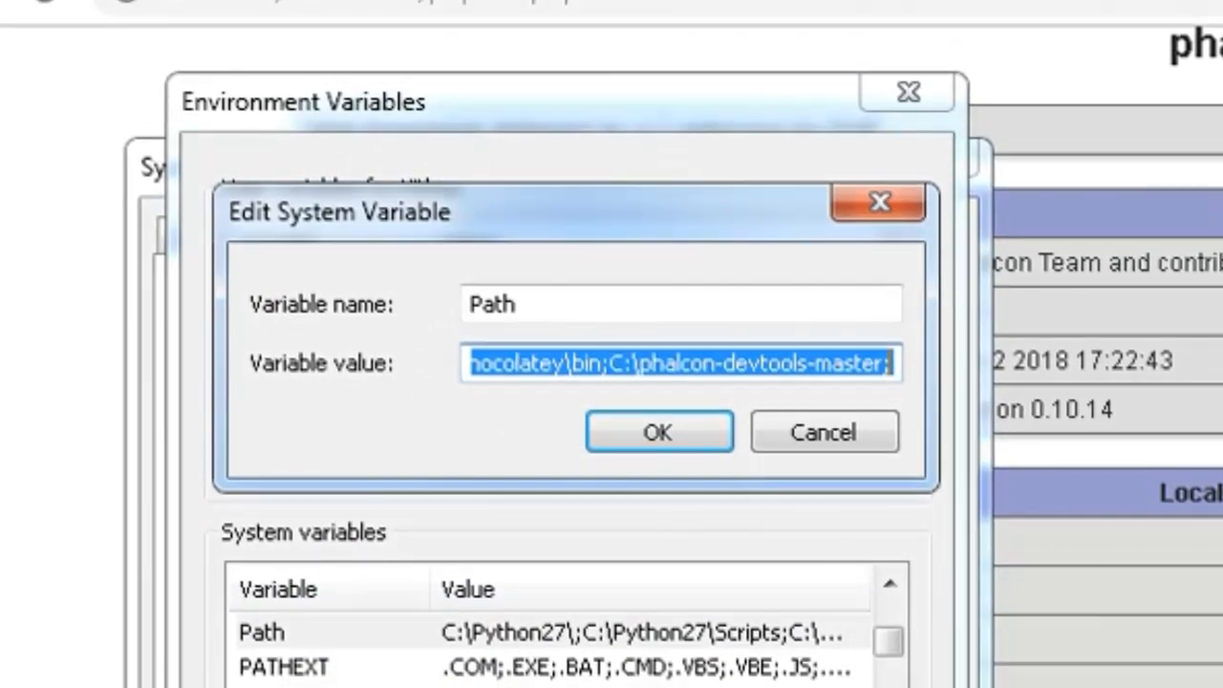
mouse_move(645, 372)
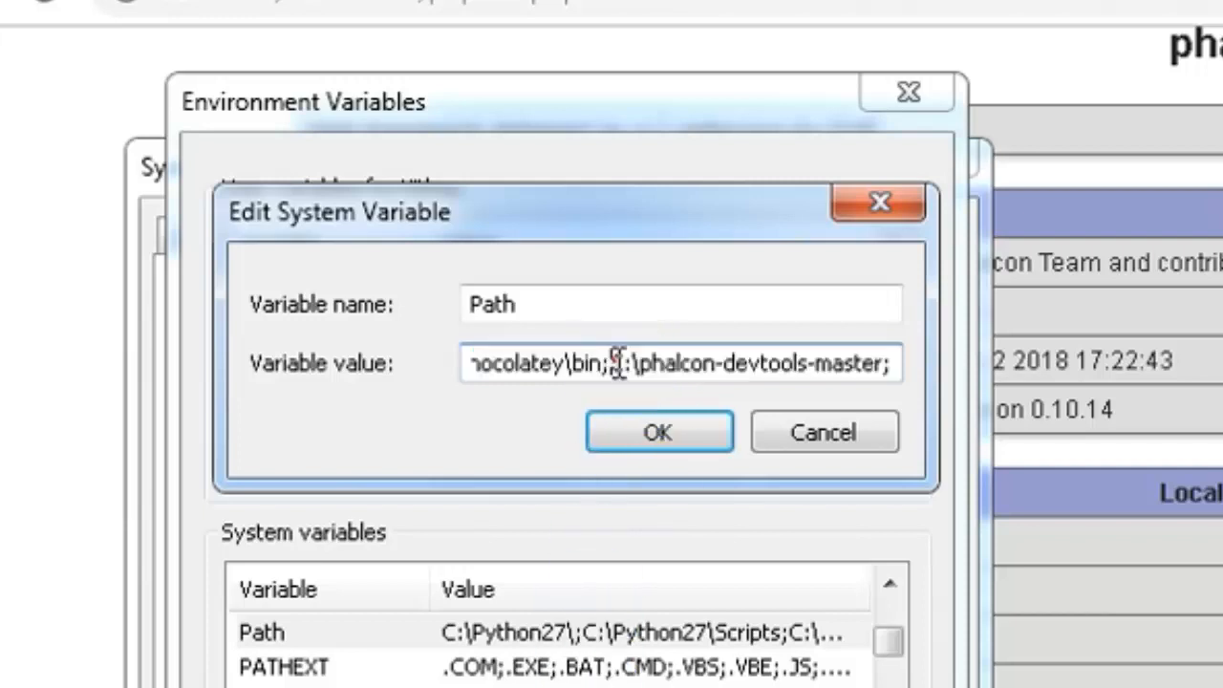
mouse_move(917, 382)
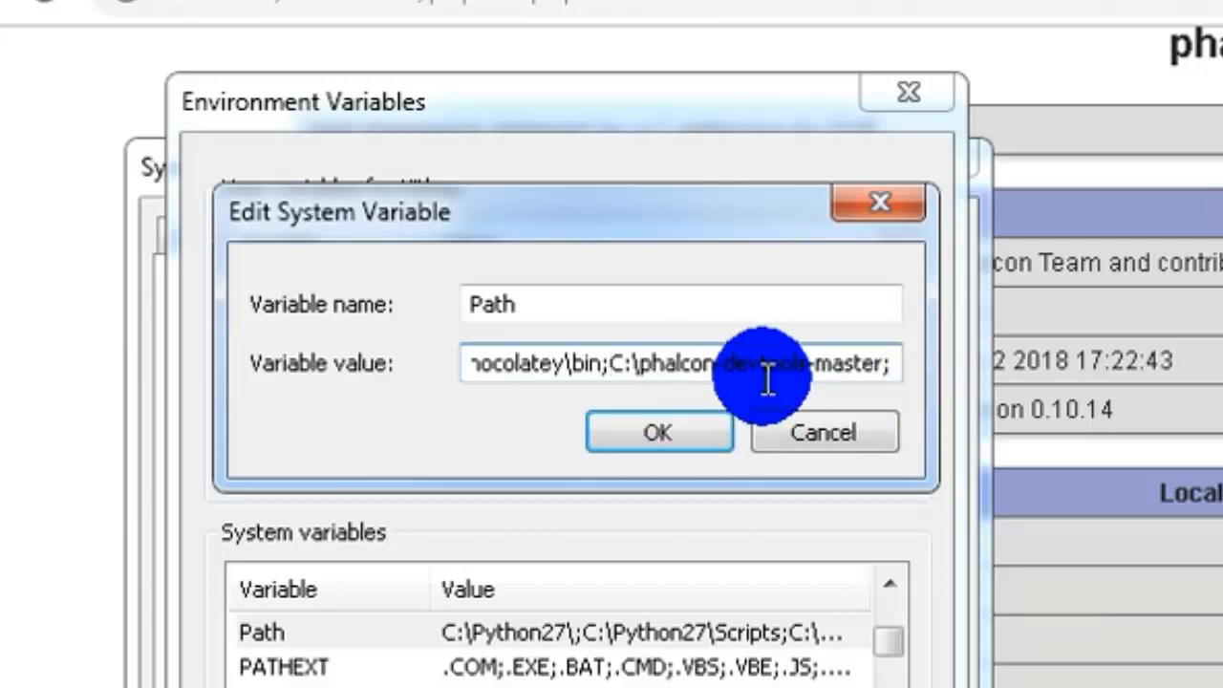
mouse_move(879, 368)
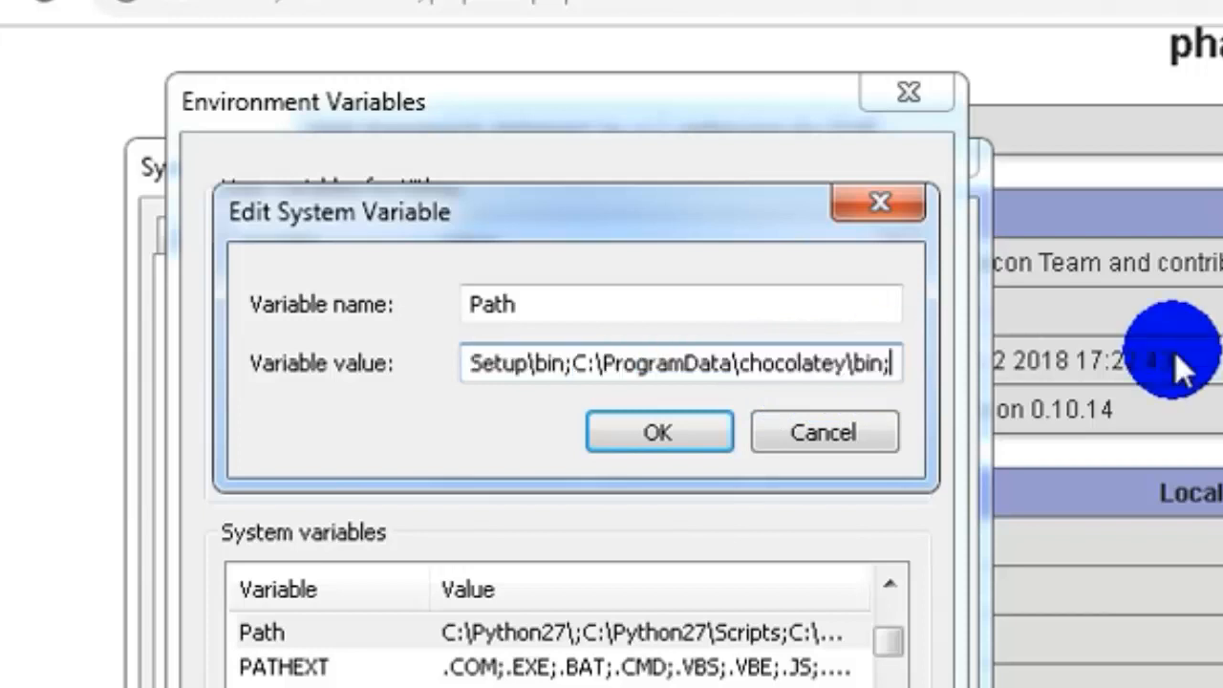
type(";C:\\phalcon-devtools-master")
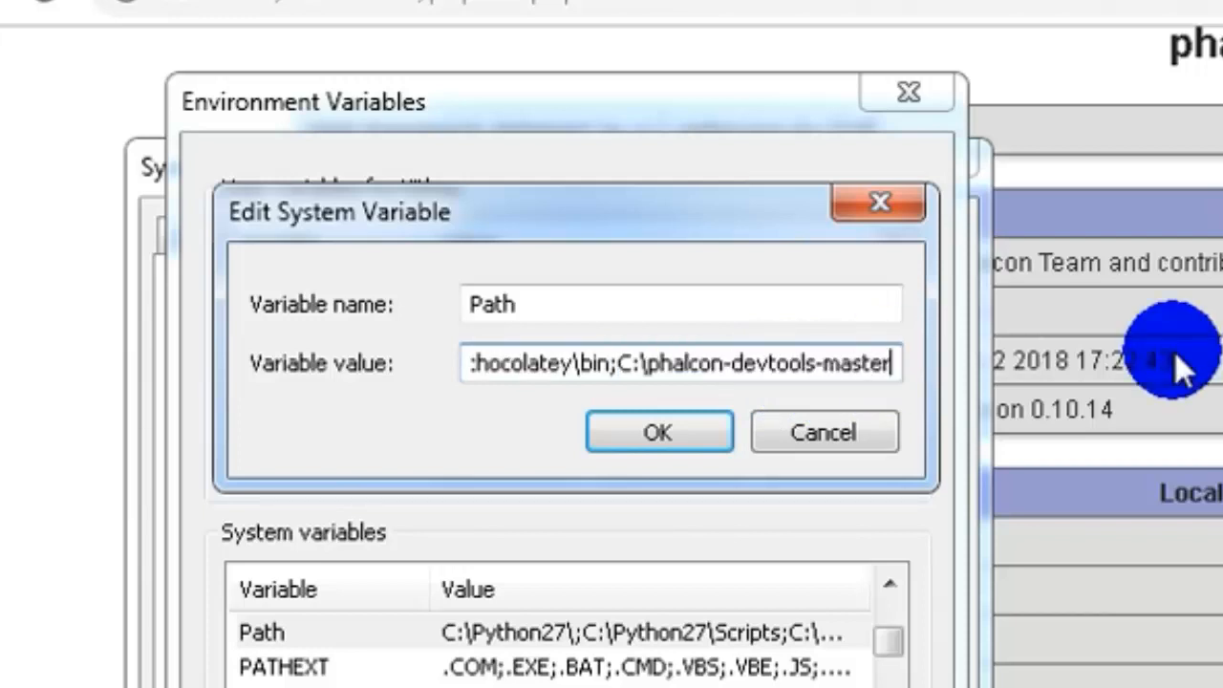
type(";")
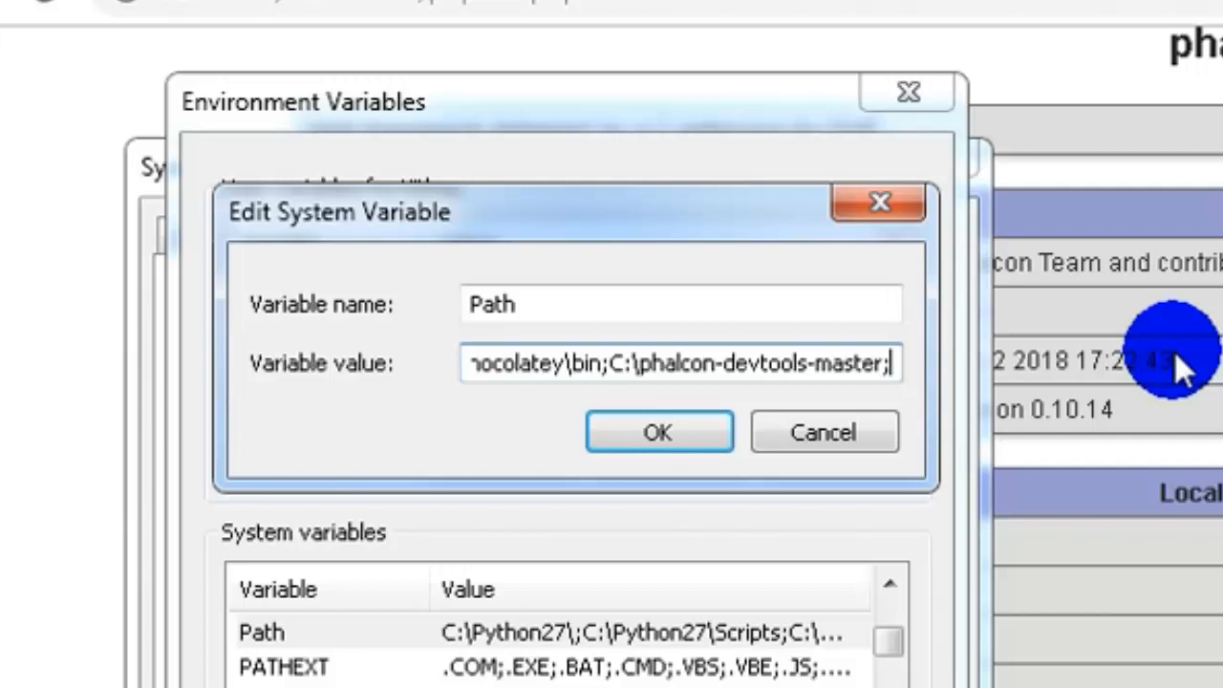
mouse_move(922, 392)
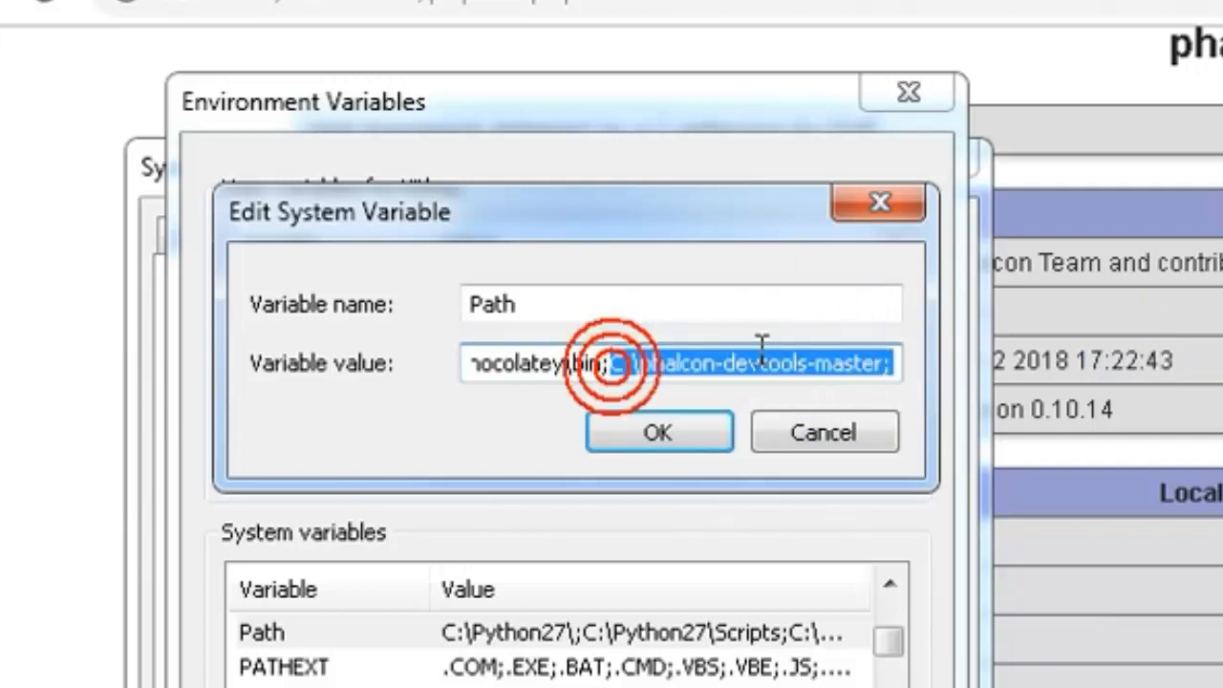
left_click(657, 431)
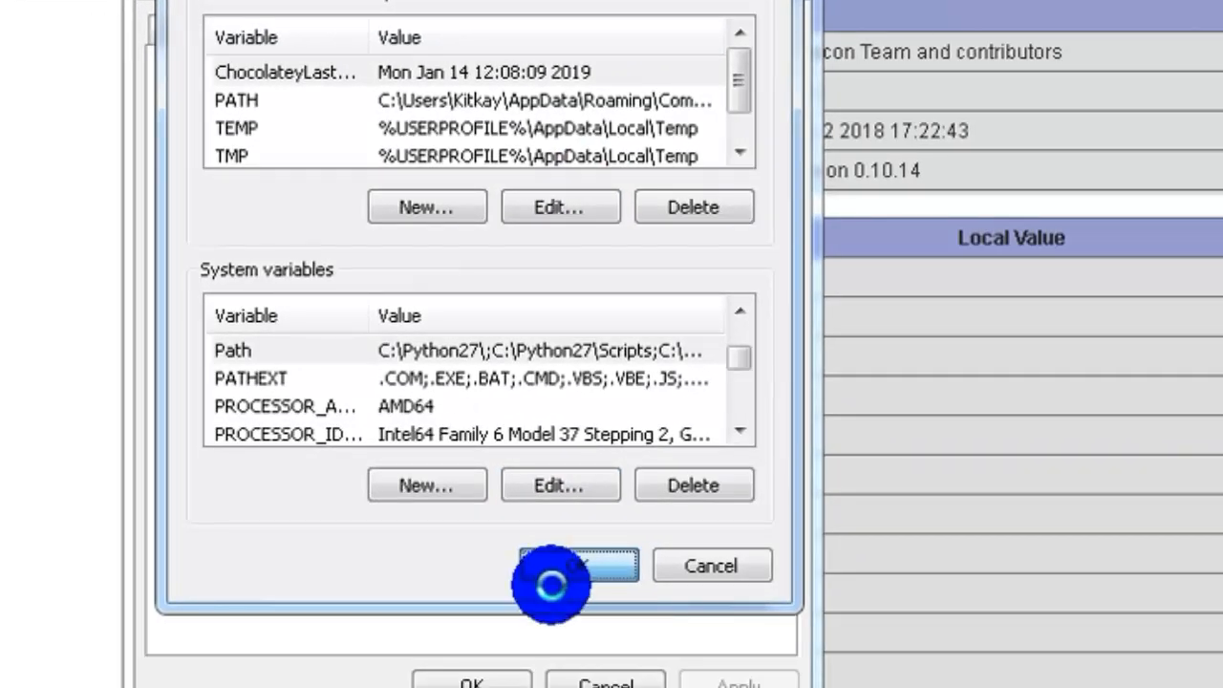
left_click(574, 565)
type("phalcon")
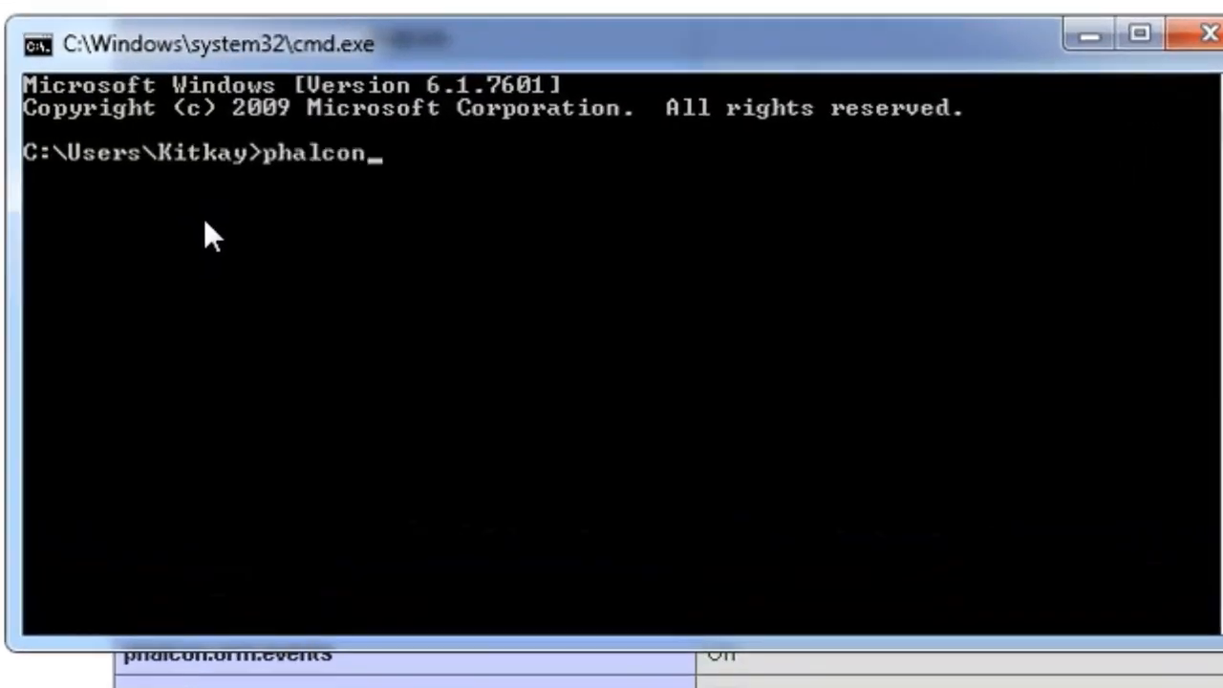
Run 'phalcon' and scroll through the DevTools 3.4.0 command list
key("Return")
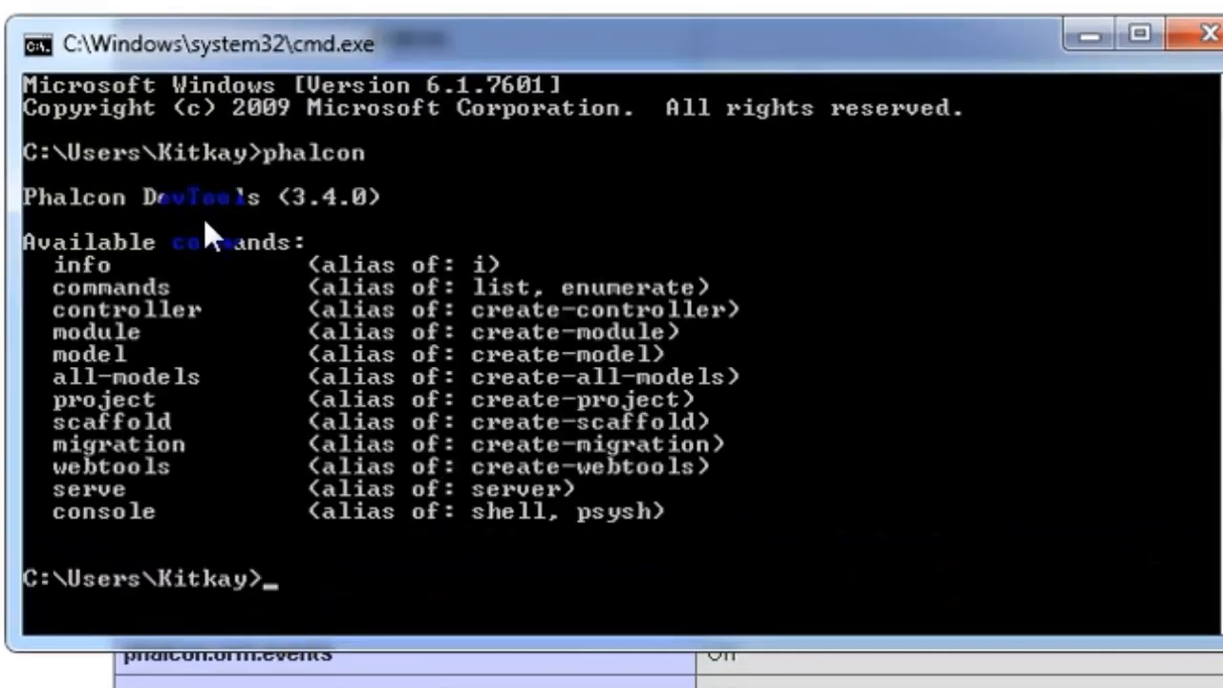
mouse_move(291, 310)
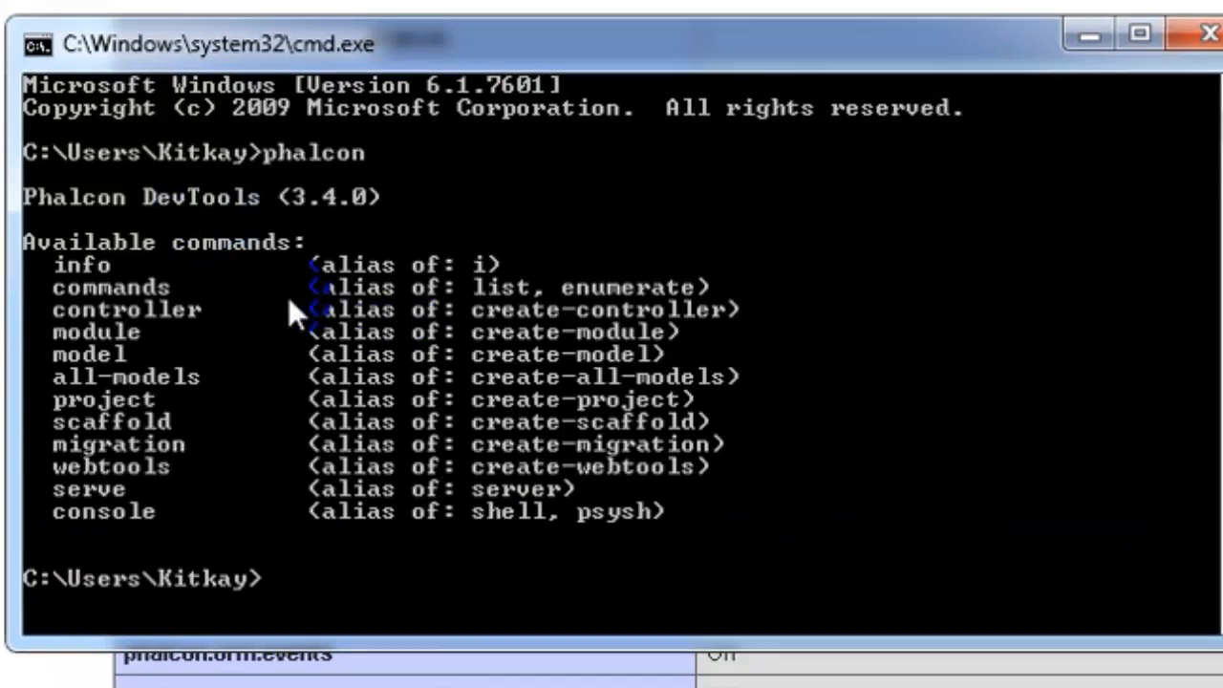
mouse_move(396, 411)
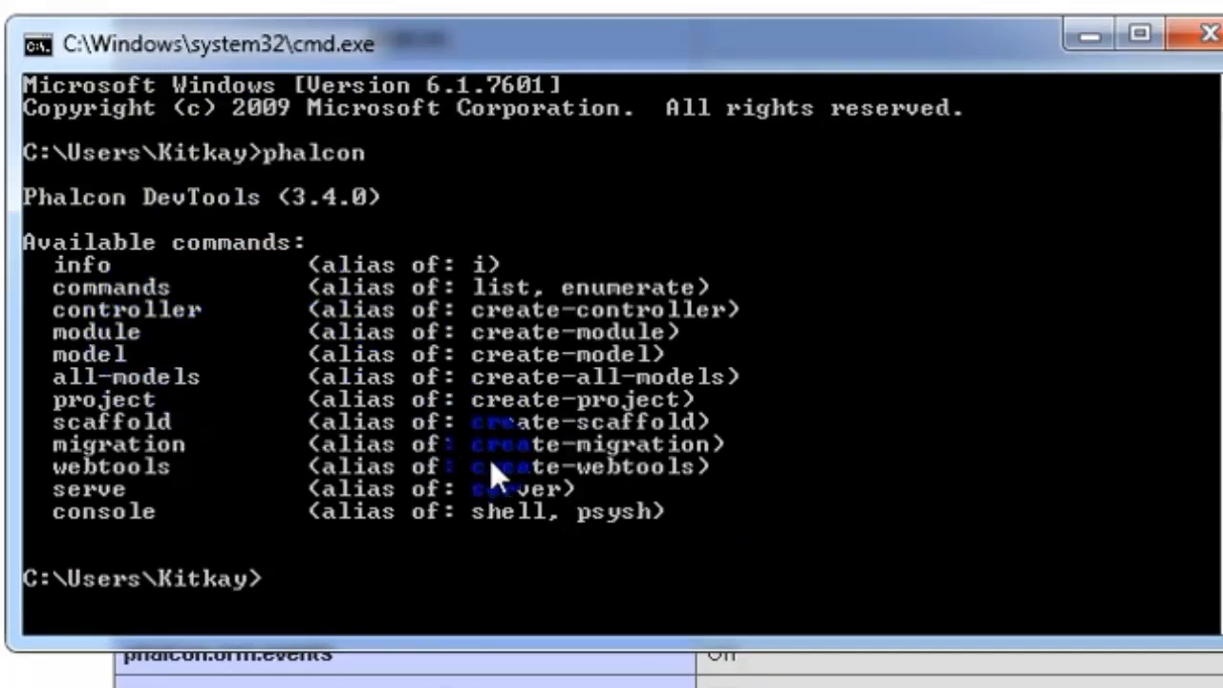
mouse_move(511, 478)
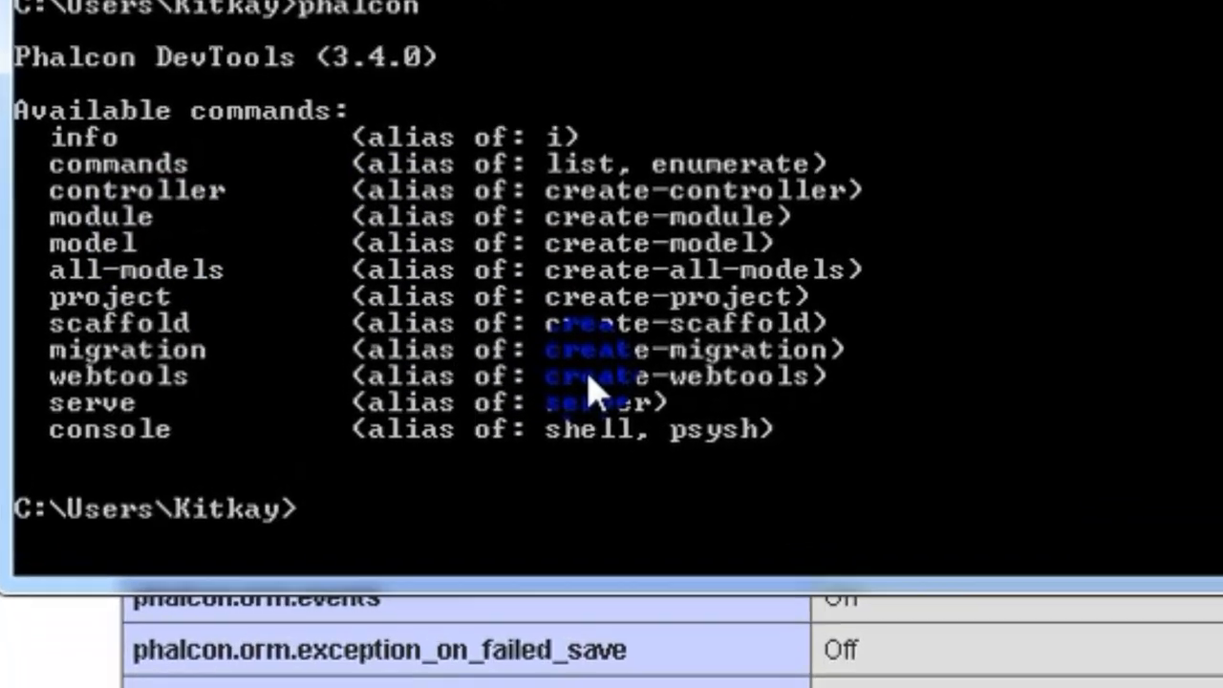
scroll("down", 3)
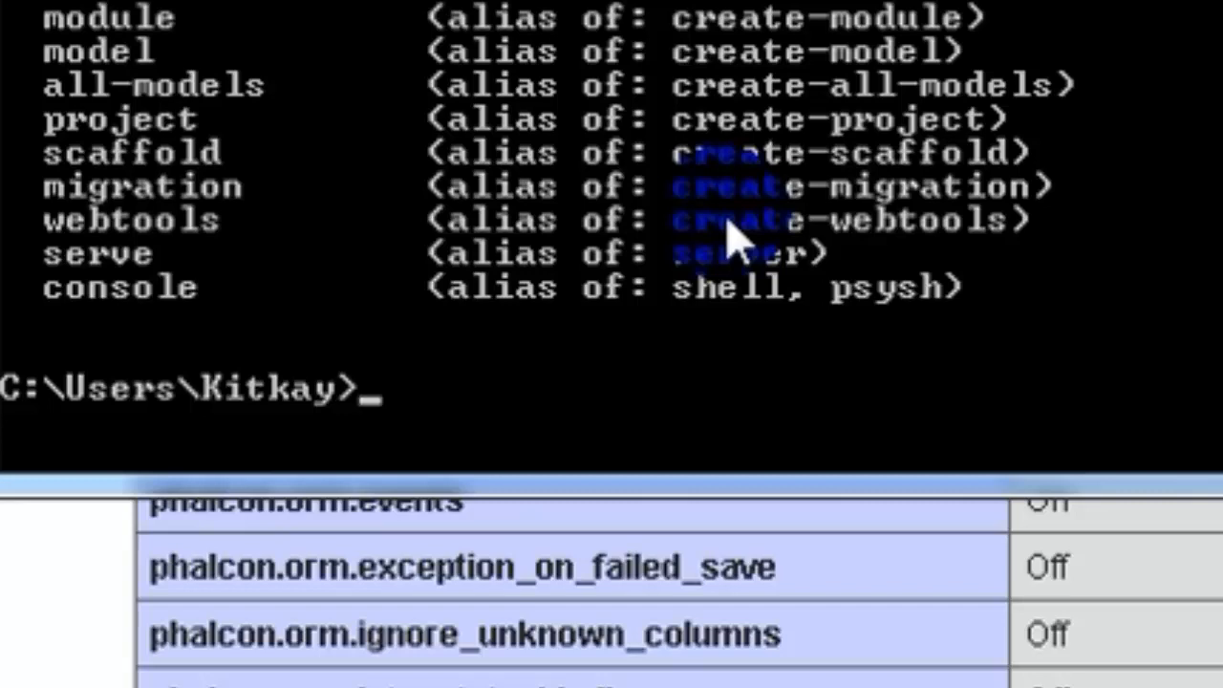
Change the working directory to C:/xampp/htdocs
type("cd c")
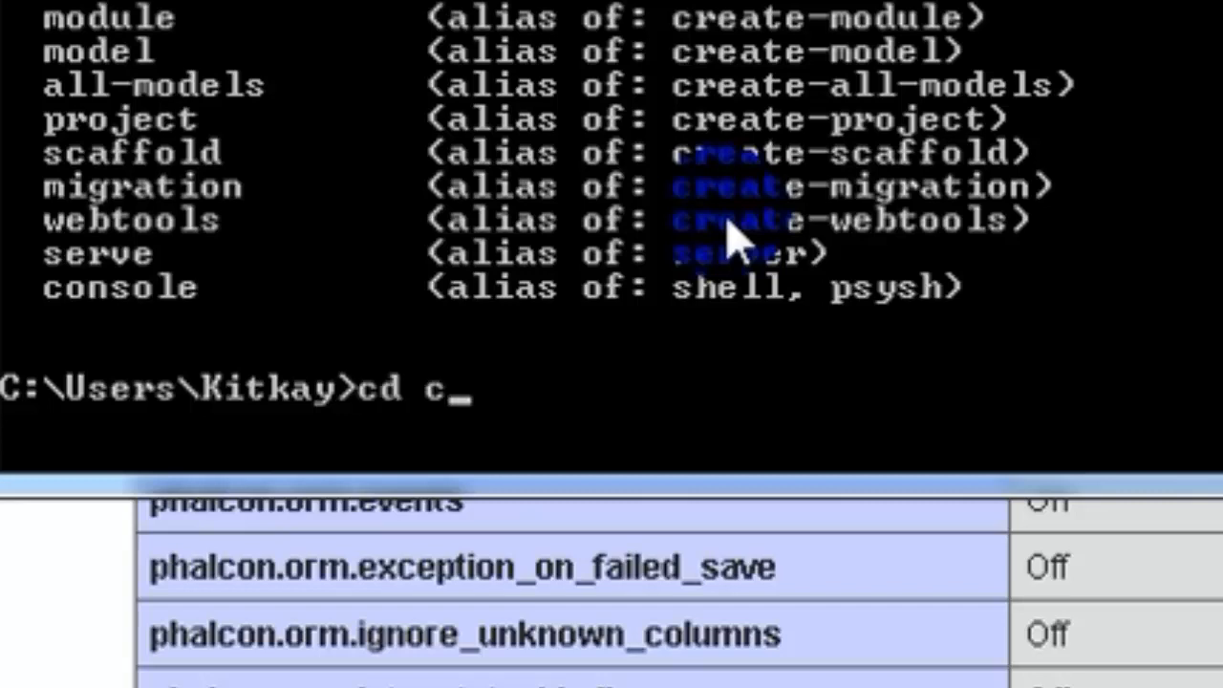
type(":/xampp/")
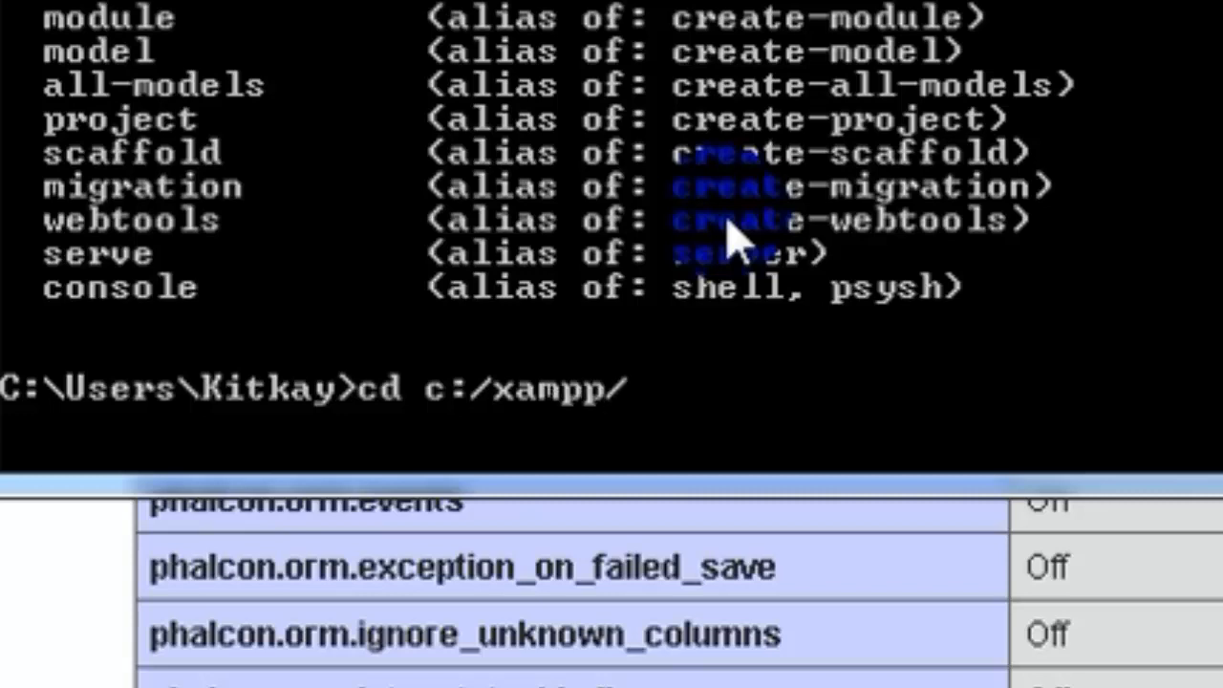
type("htdocs")
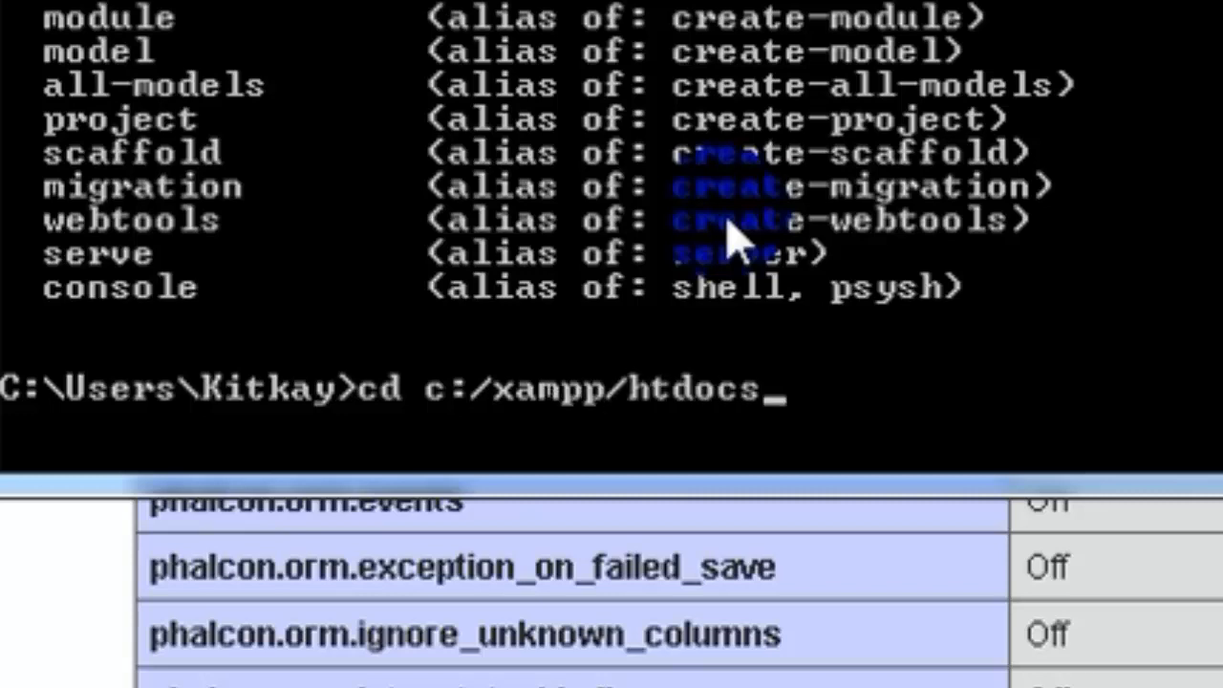
key("Return")
type("phalcon c")
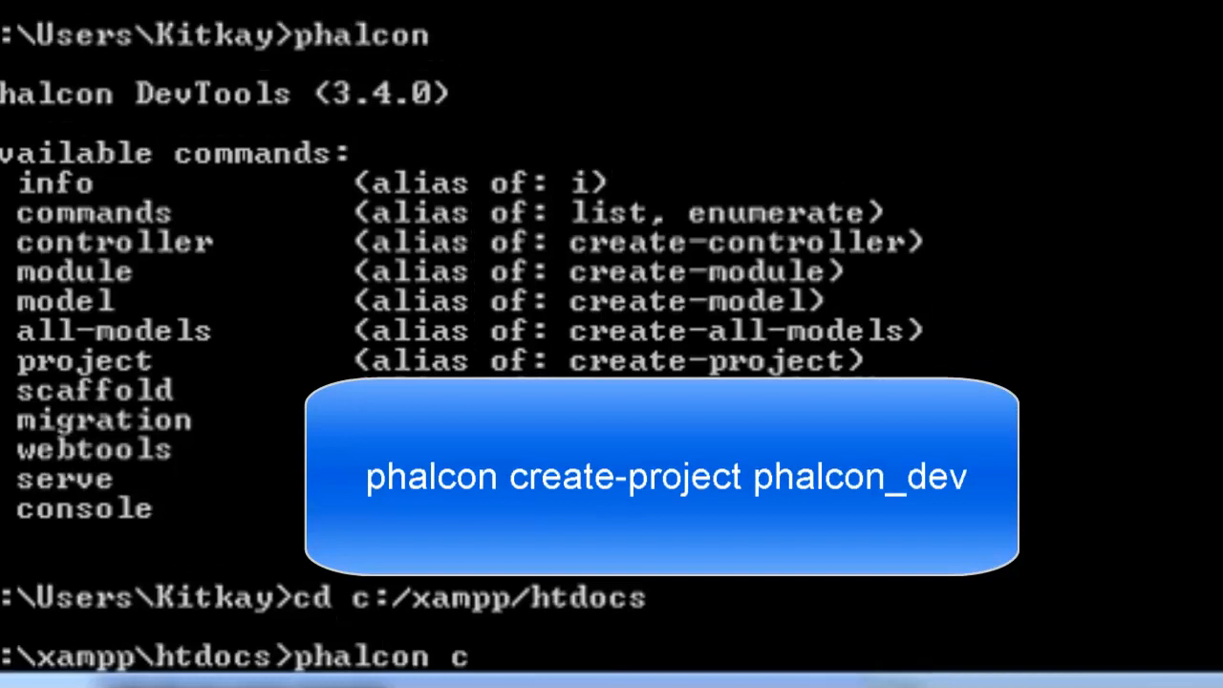
Enter the command 'phalcon create-project phalcon_dev'
type("reate-")
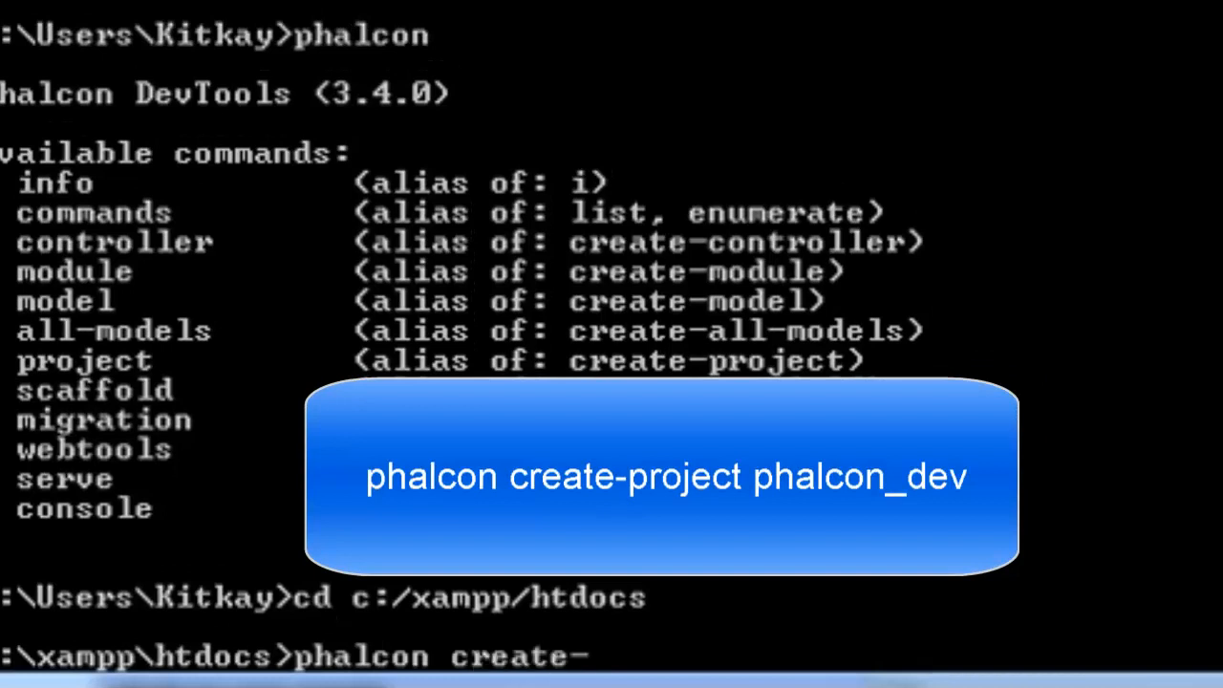
type("pr")
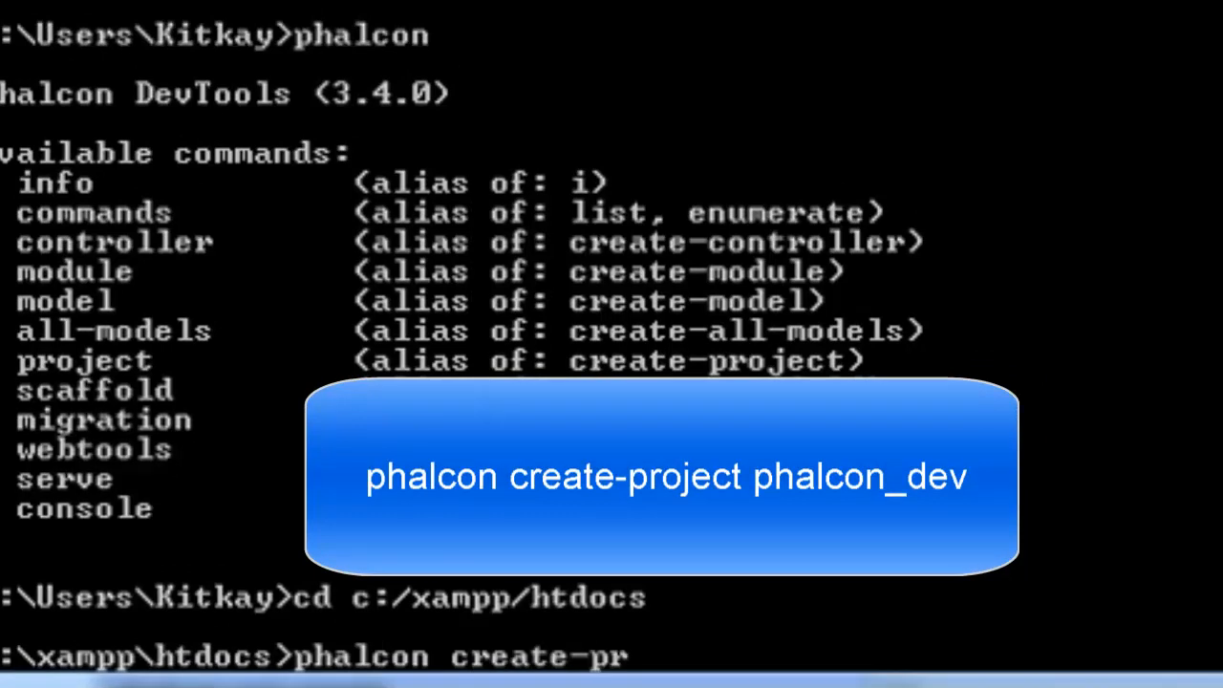
type("oject p")
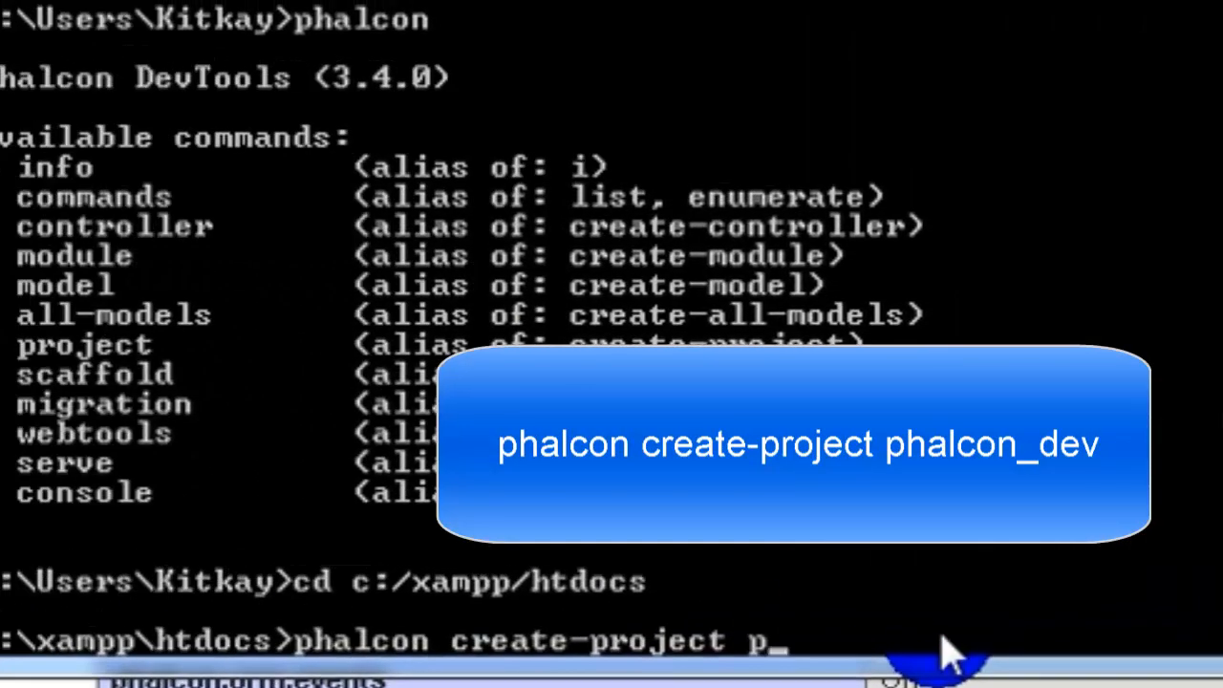
type("halcon")
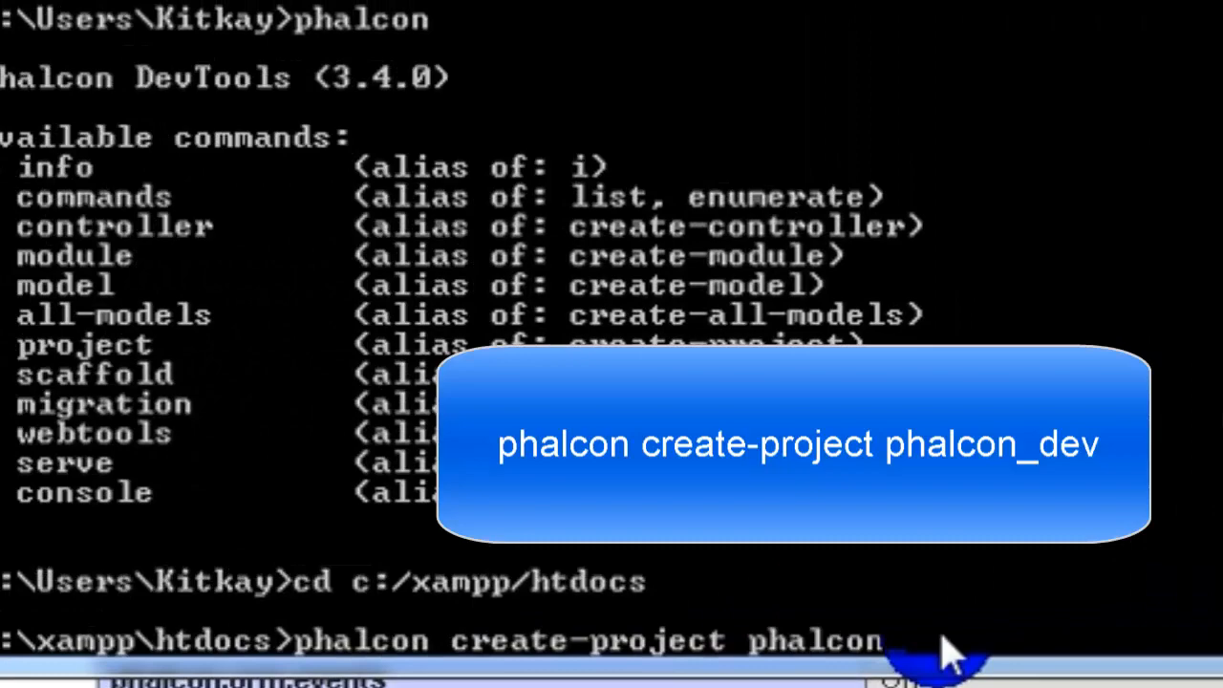
type("_dev")
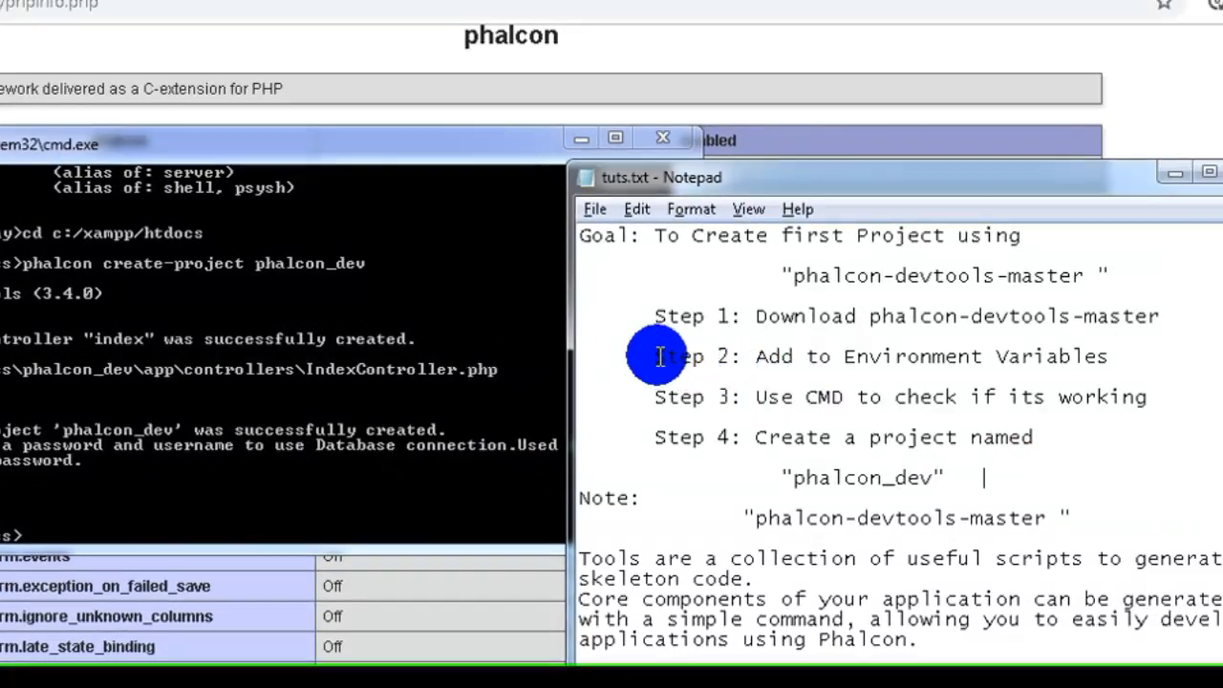
left_click_drag(658, 356, 1017, 437)
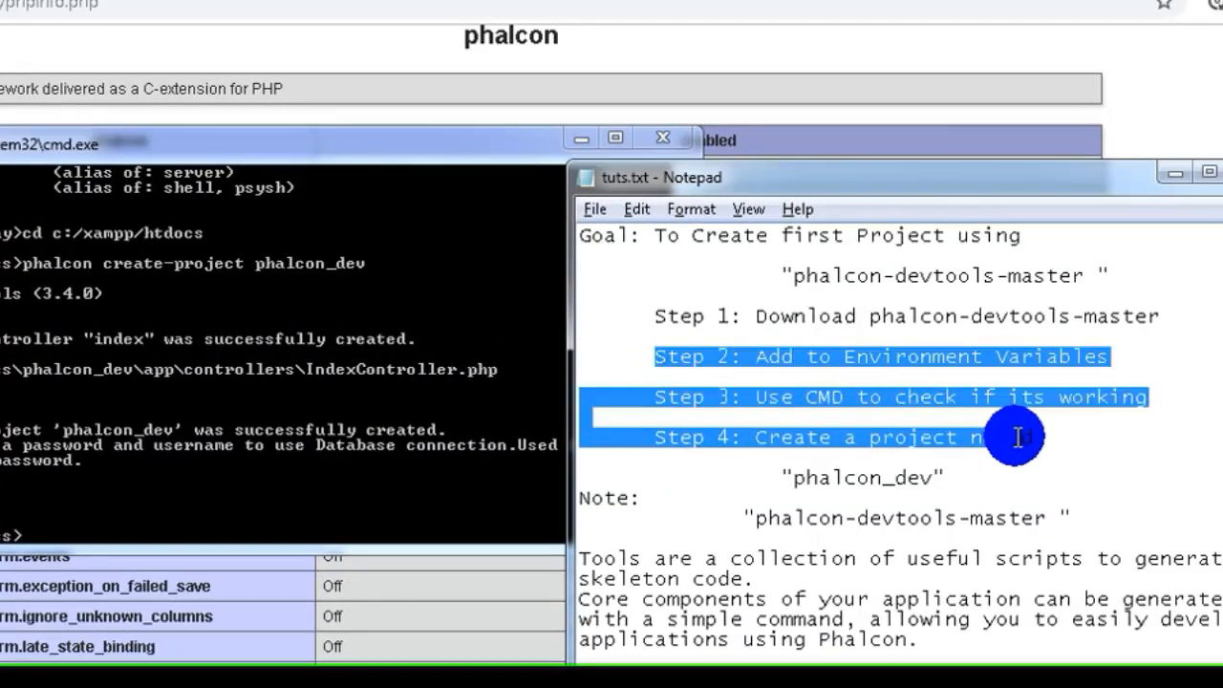
left_click(974, 438)
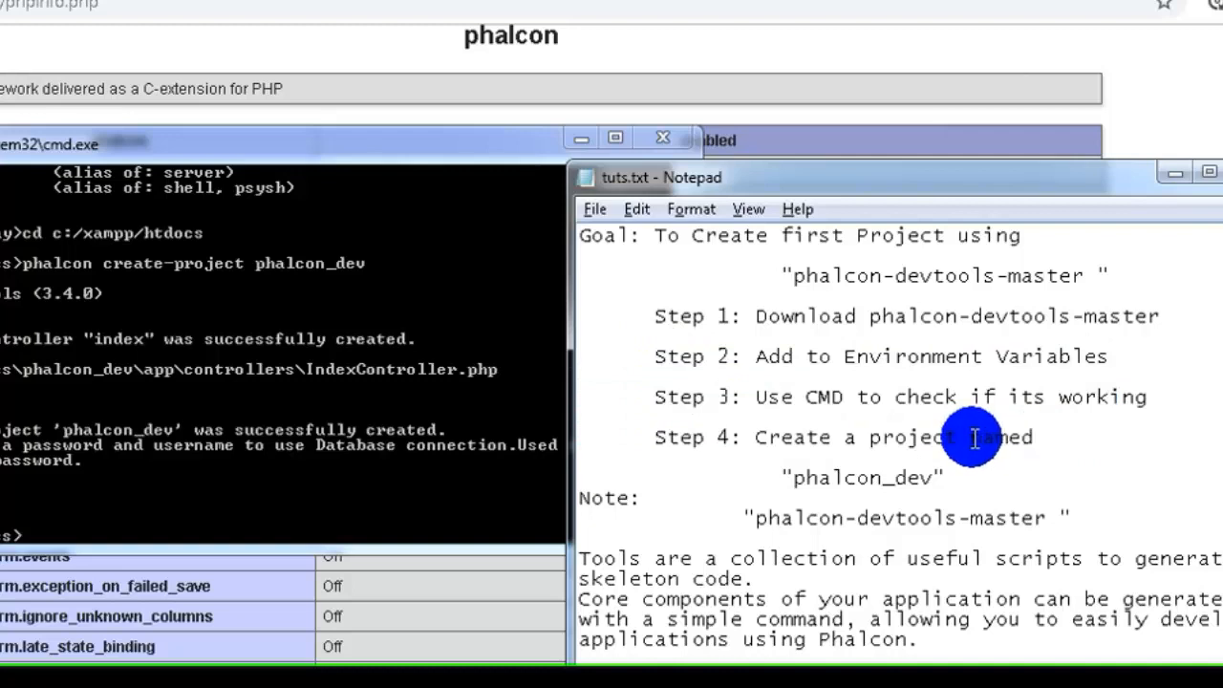
mouse_move(927, 404)
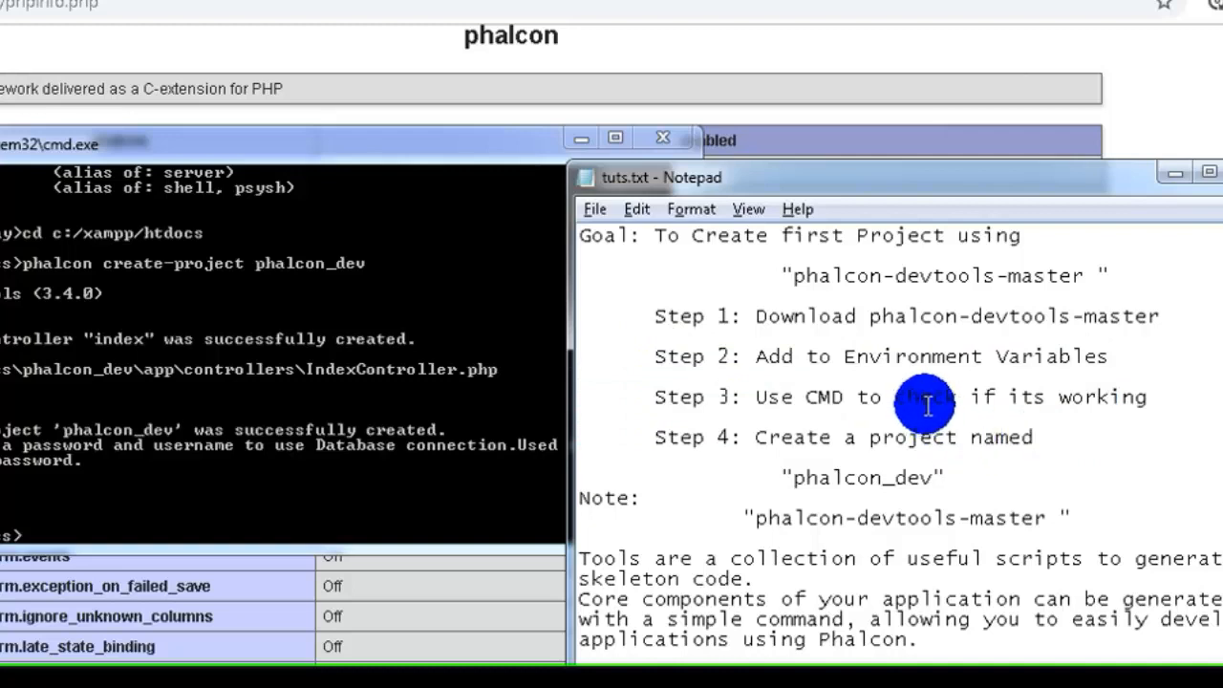
mouse_move(847, 355)
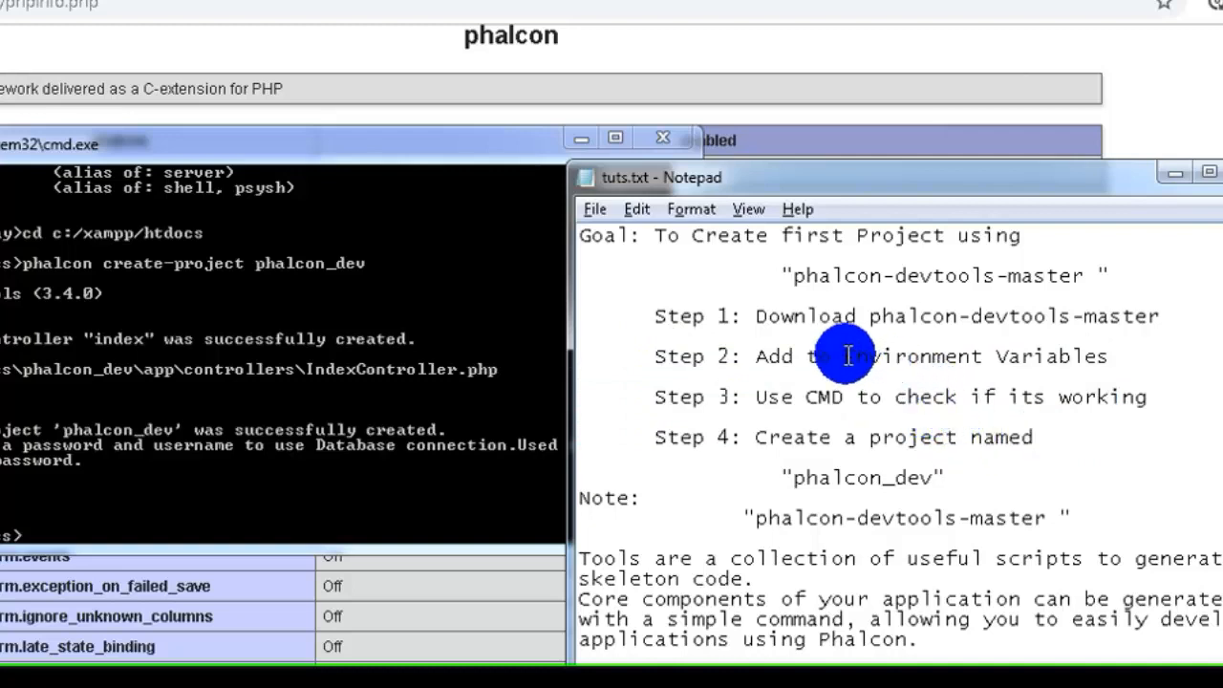
mouse_move(764, 328)
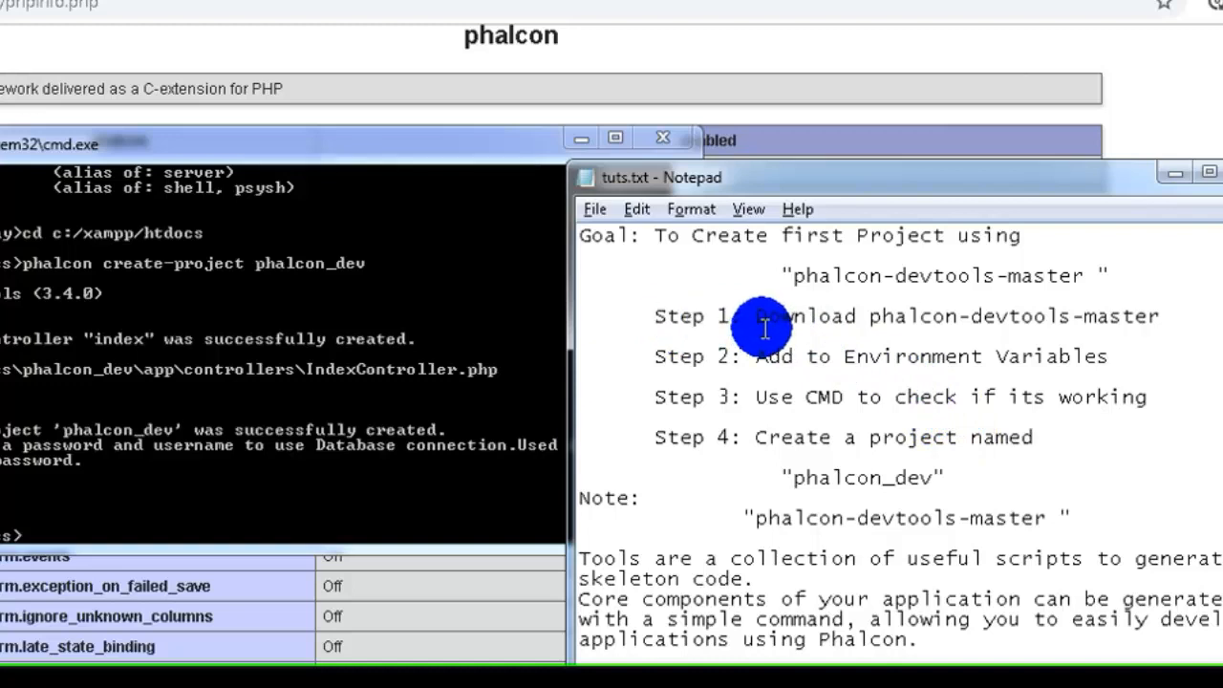
mouse_move(1075, 339)
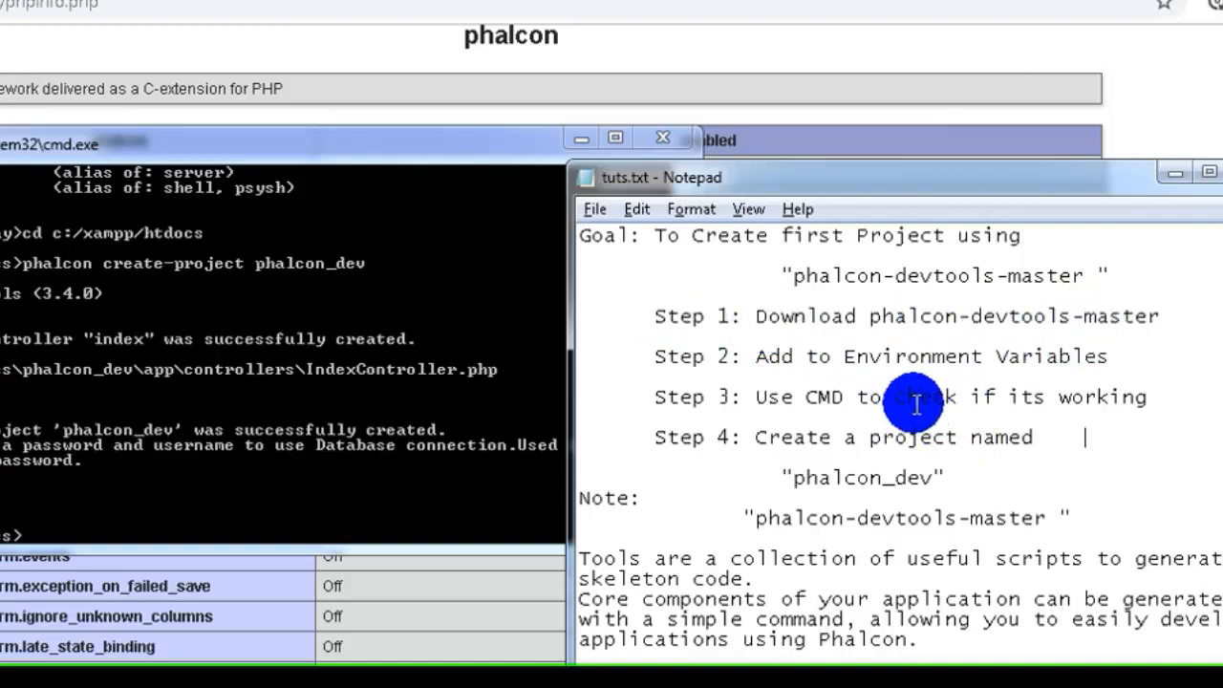
mouse_move(984, 351)
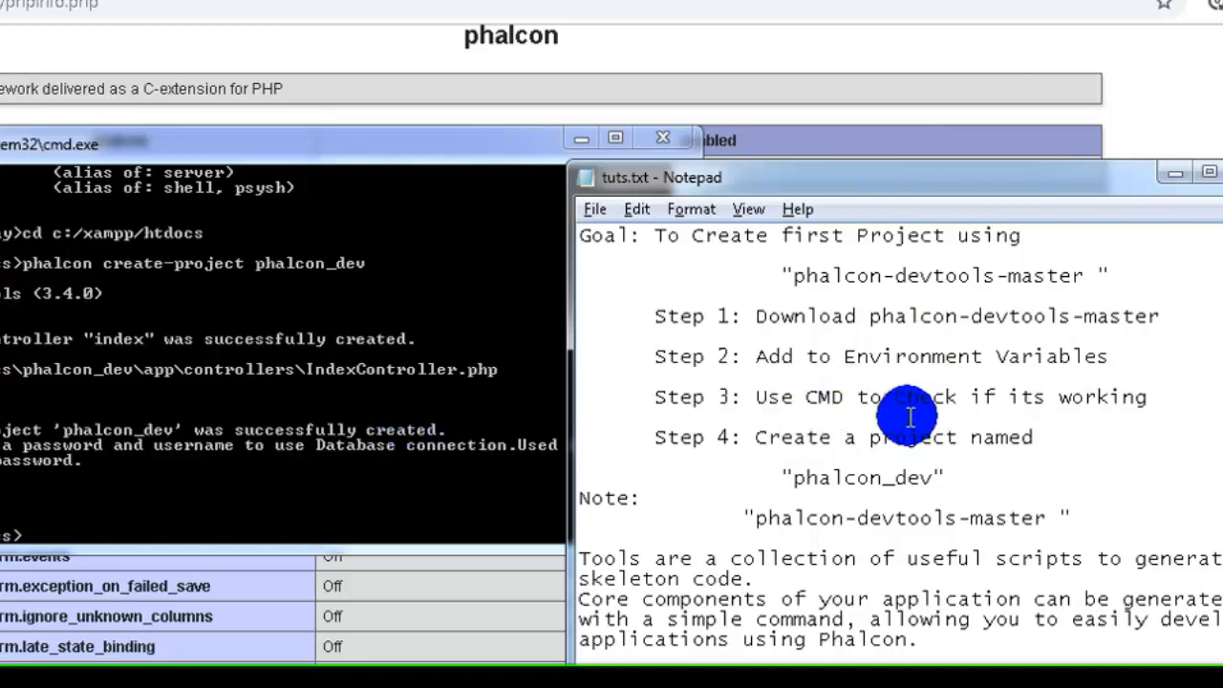
mouse_move(952, 451)
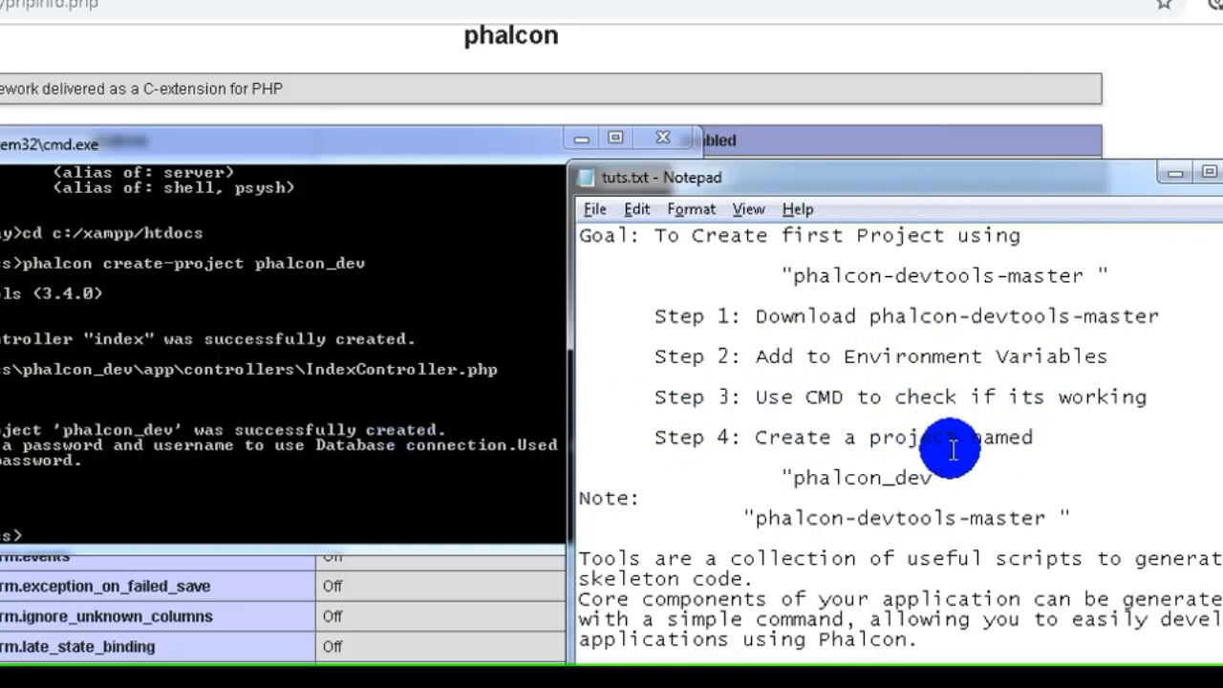
mouse_move(893, 475)
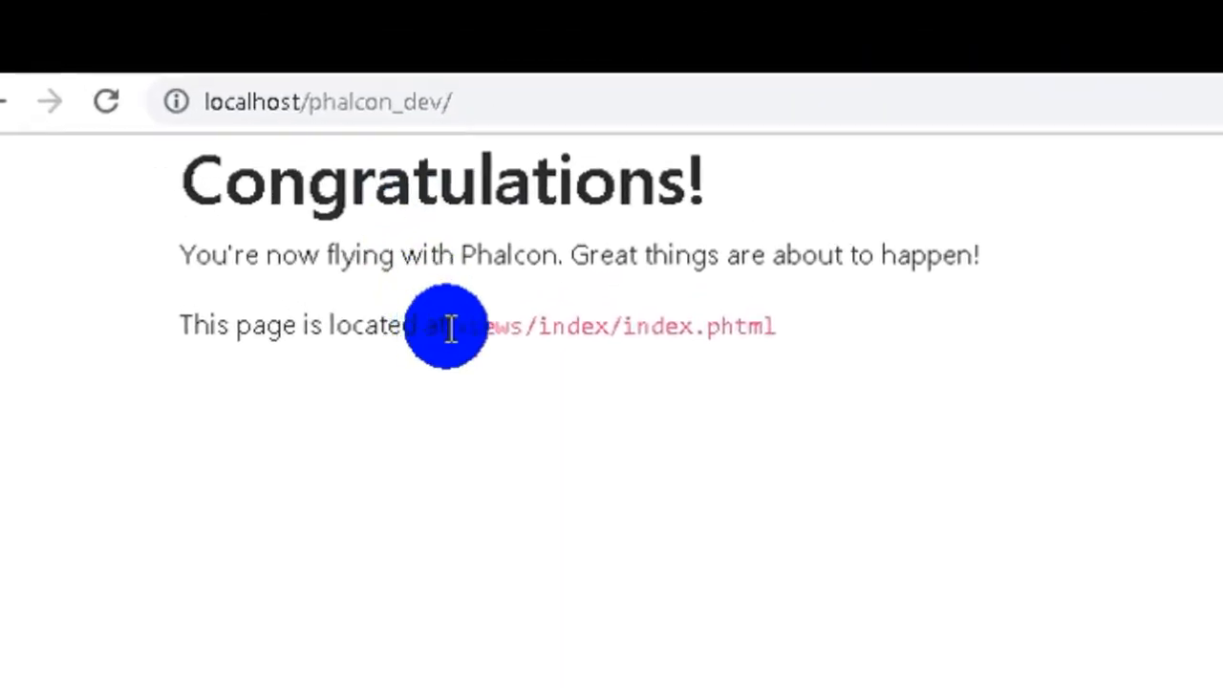
mouse_move(678, 553)
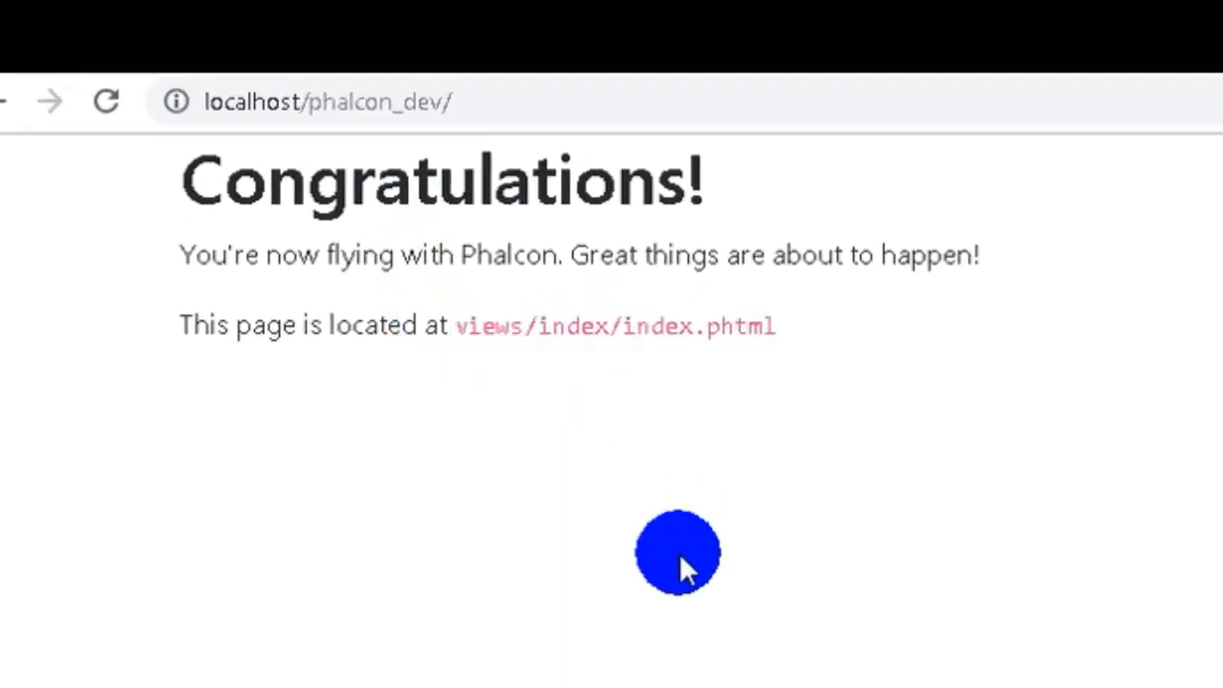
mouse_move(521, 635)
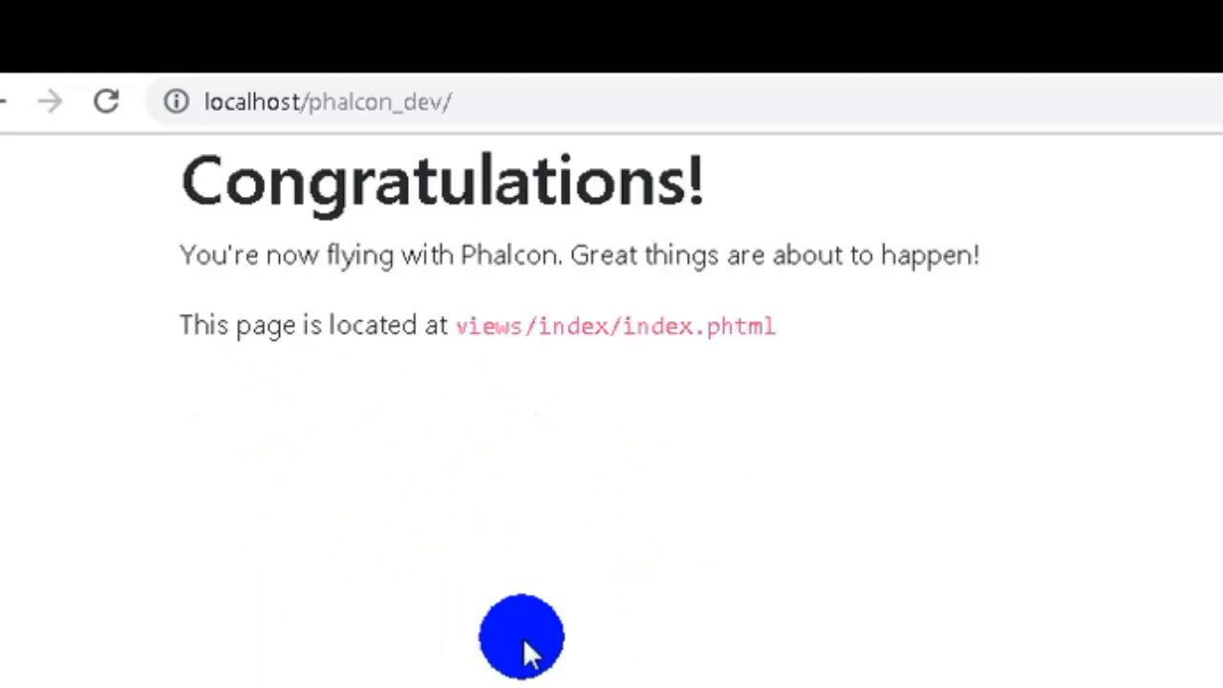
mouse_move(578, 621)
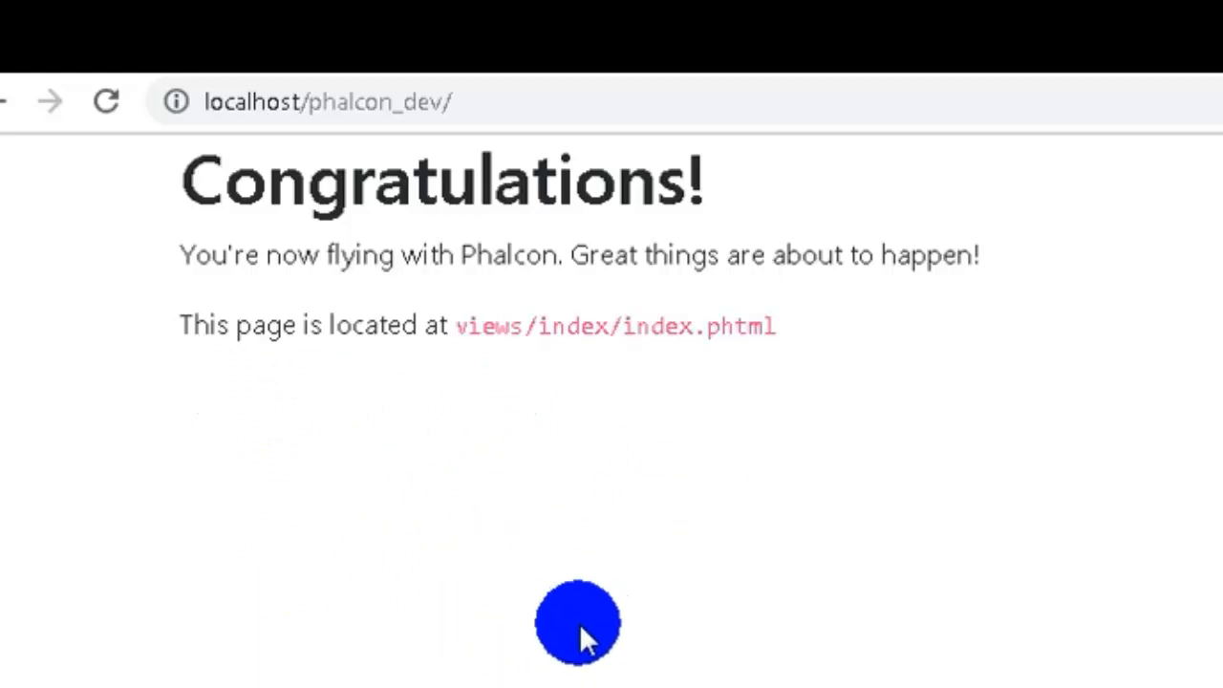
mouse_move(428, 563)
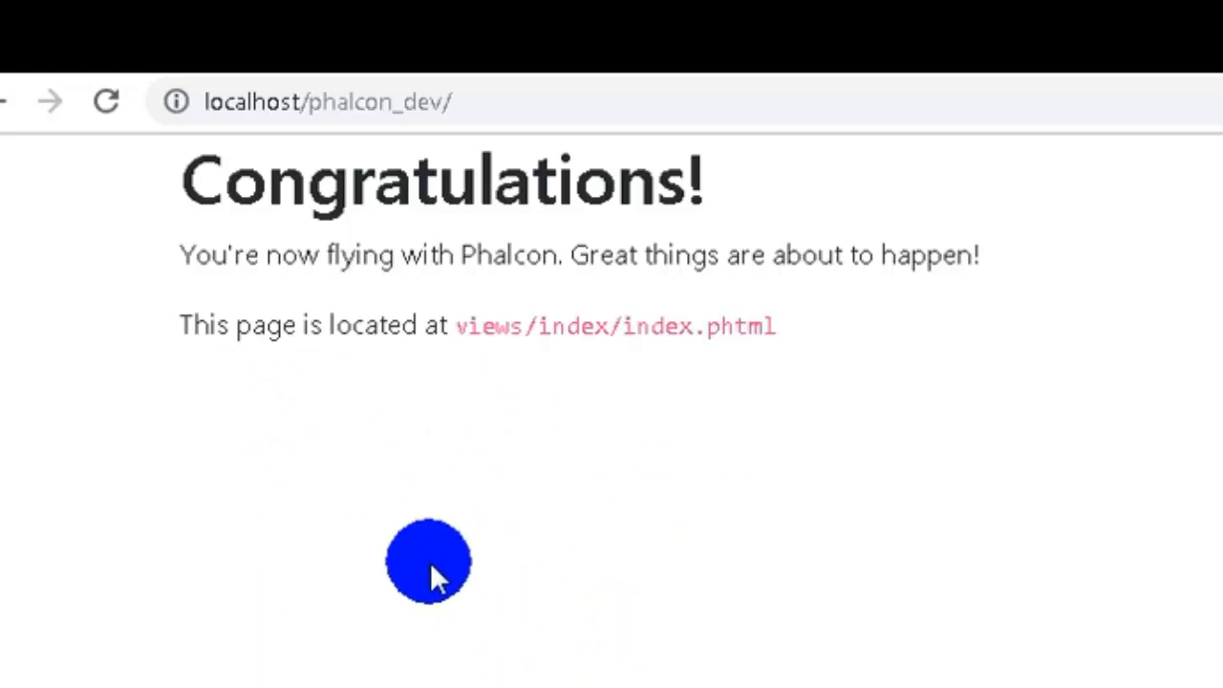
mouse_move(420, 564)
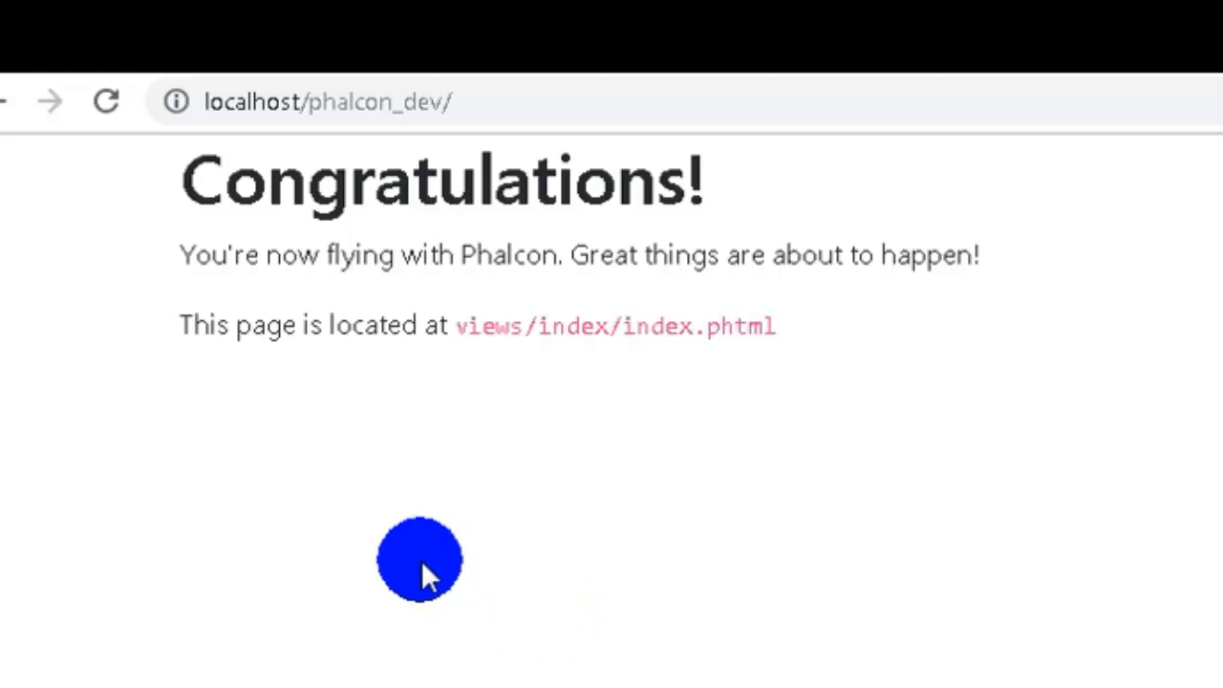
mouse_move(688, 568)
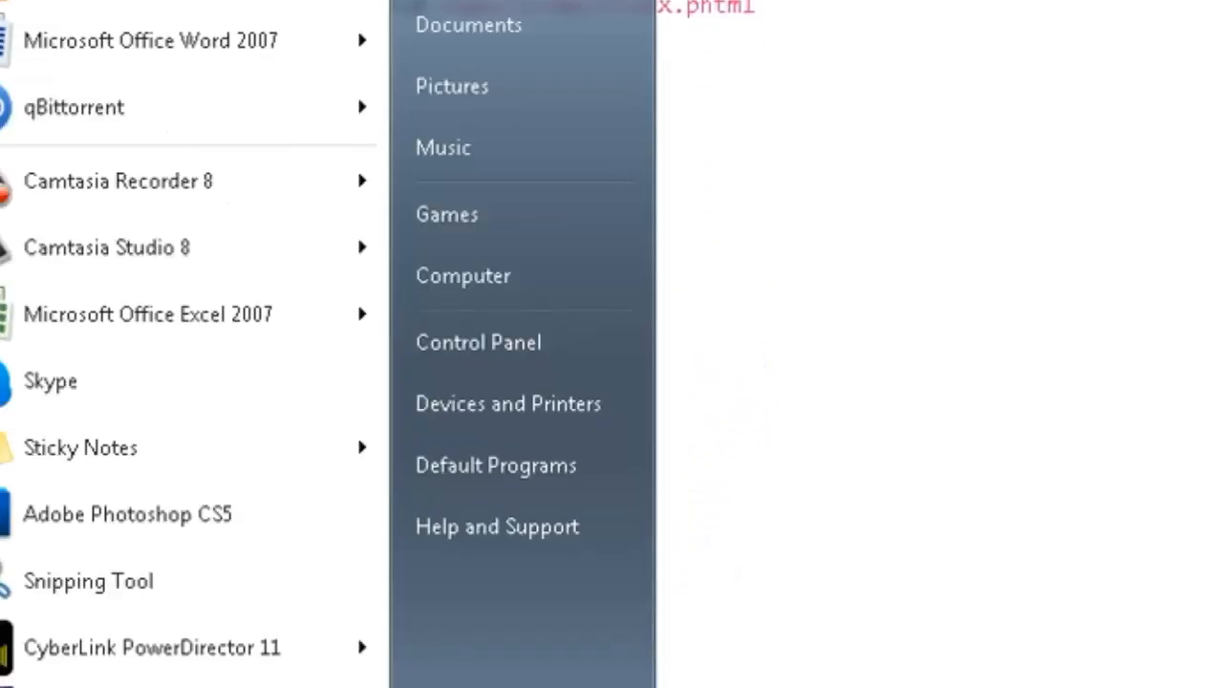
Browse from Computer to xampp\htdocs\phalcon_dev and select its app folder
left_click(463, 276)
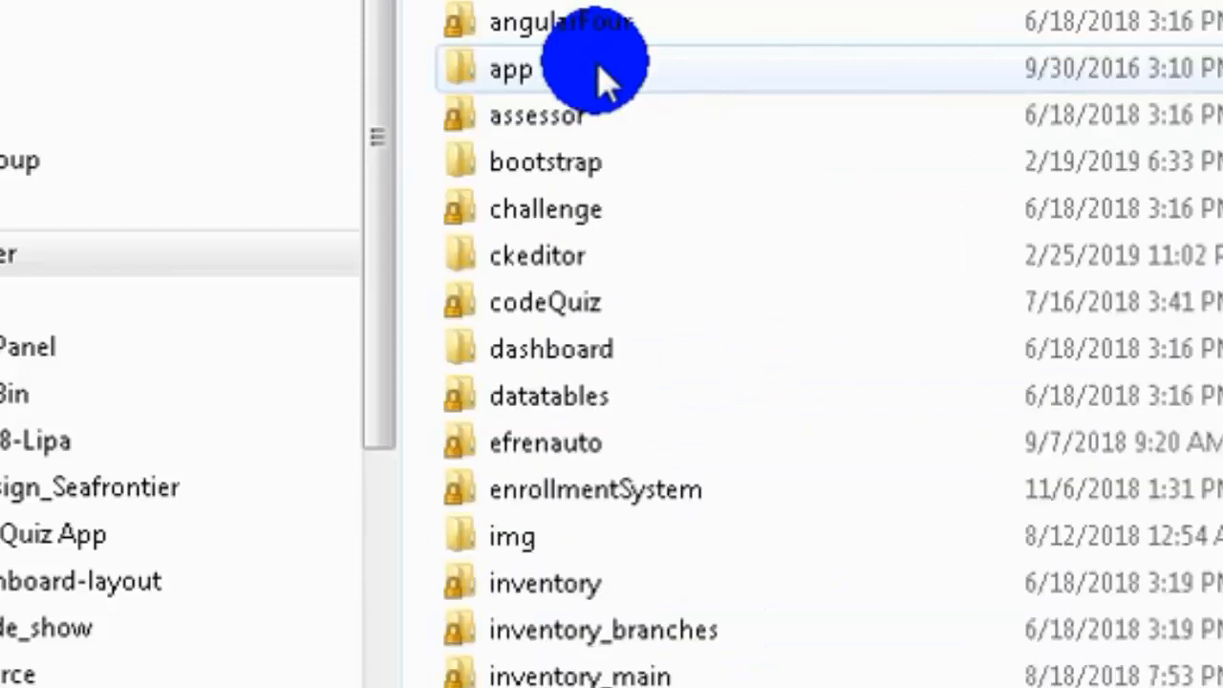
scroll("down", 3)
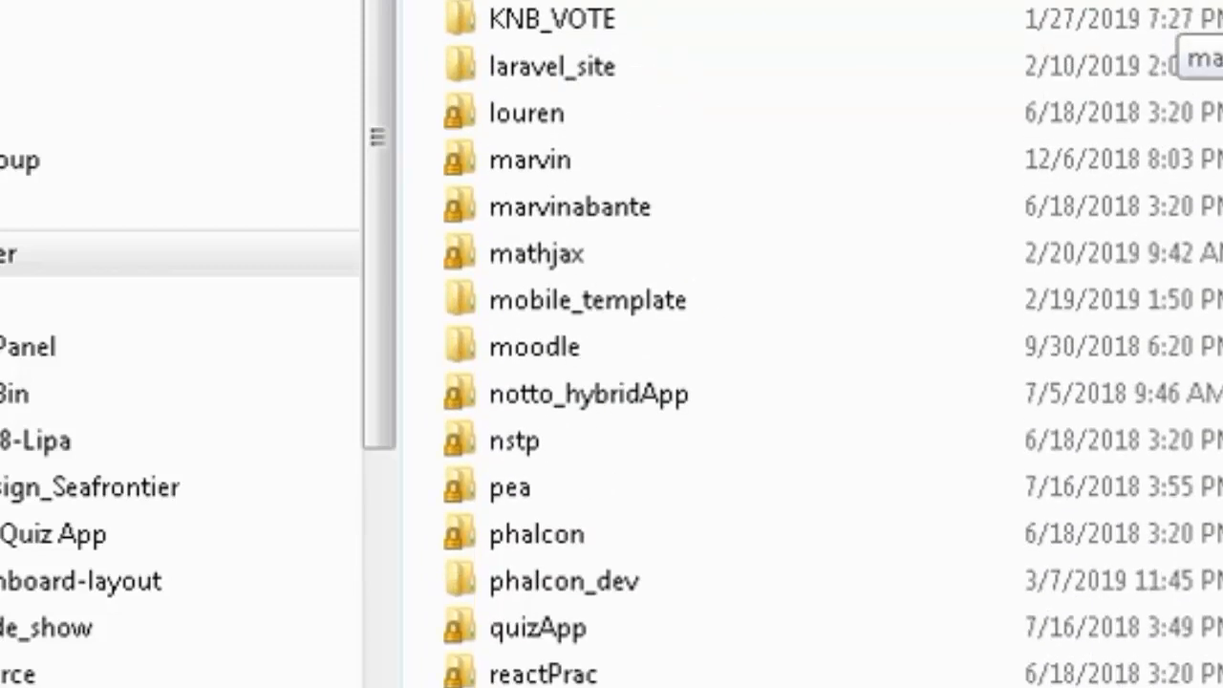
double_click(563, 580)
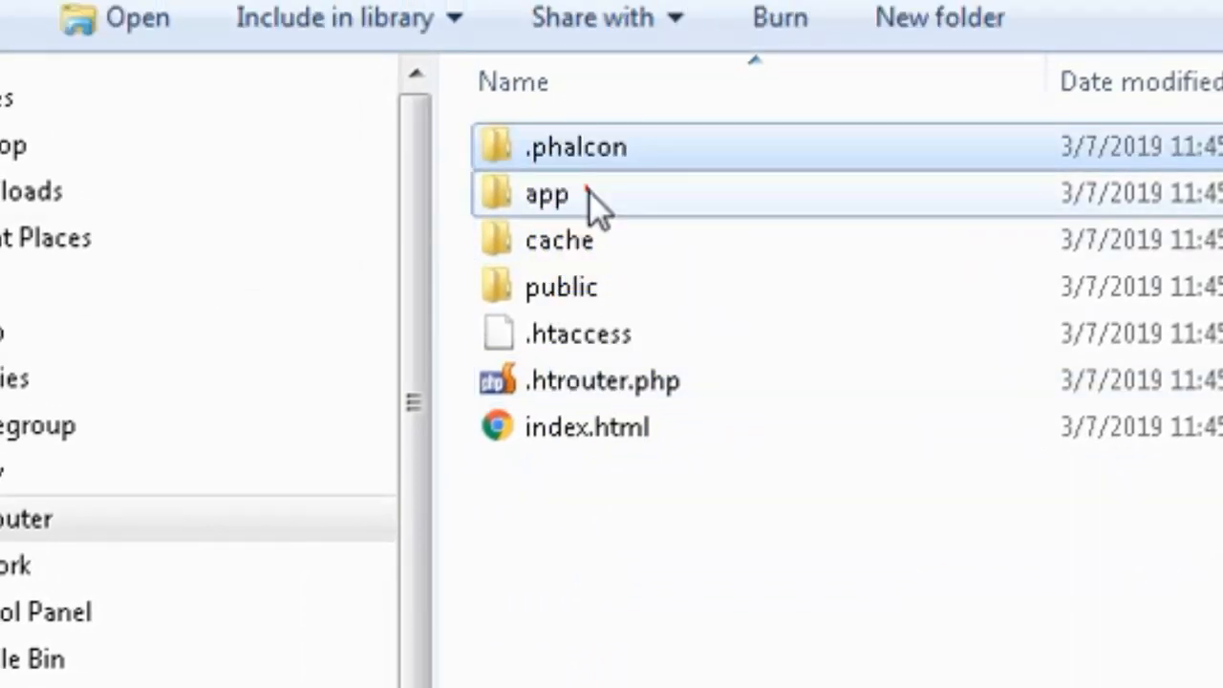
double_click(546, 193)
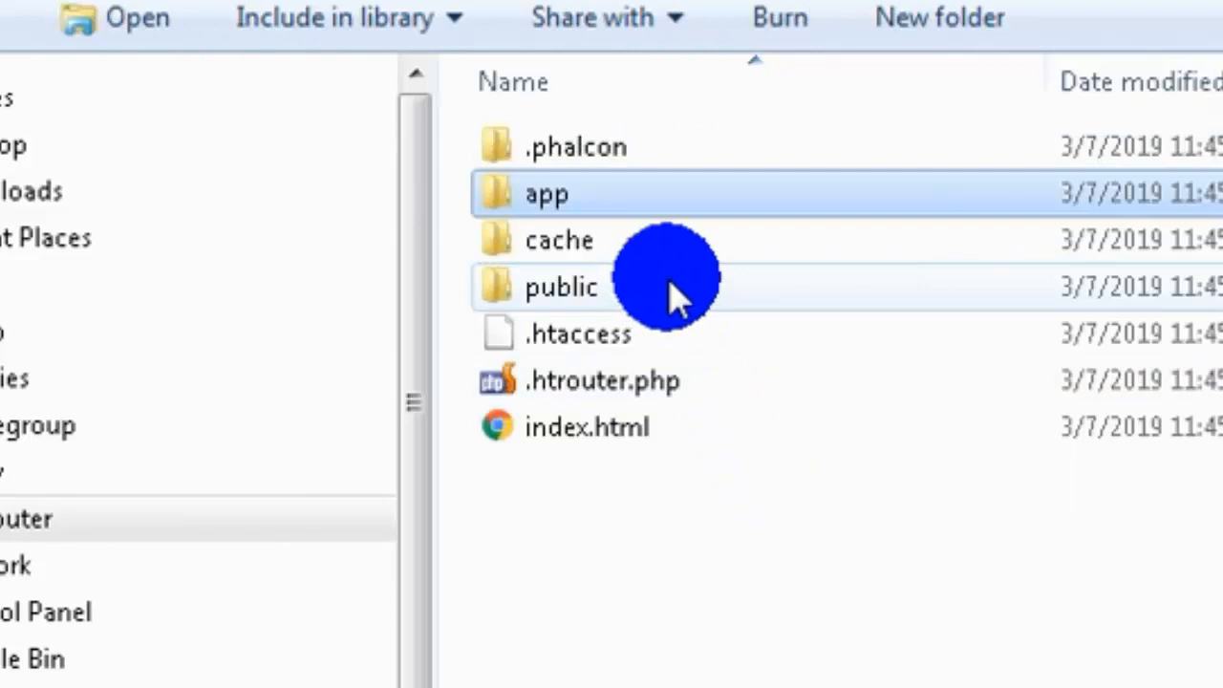
mouse_move(865, 263)
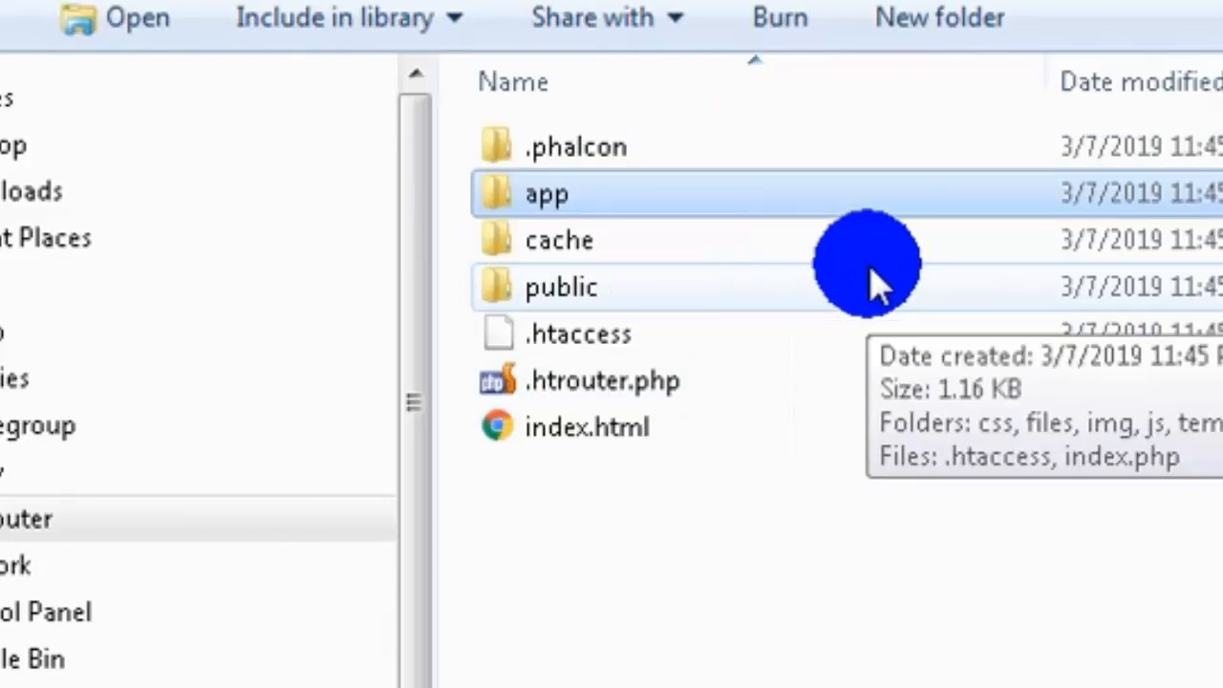
mouse_move(860, 339)
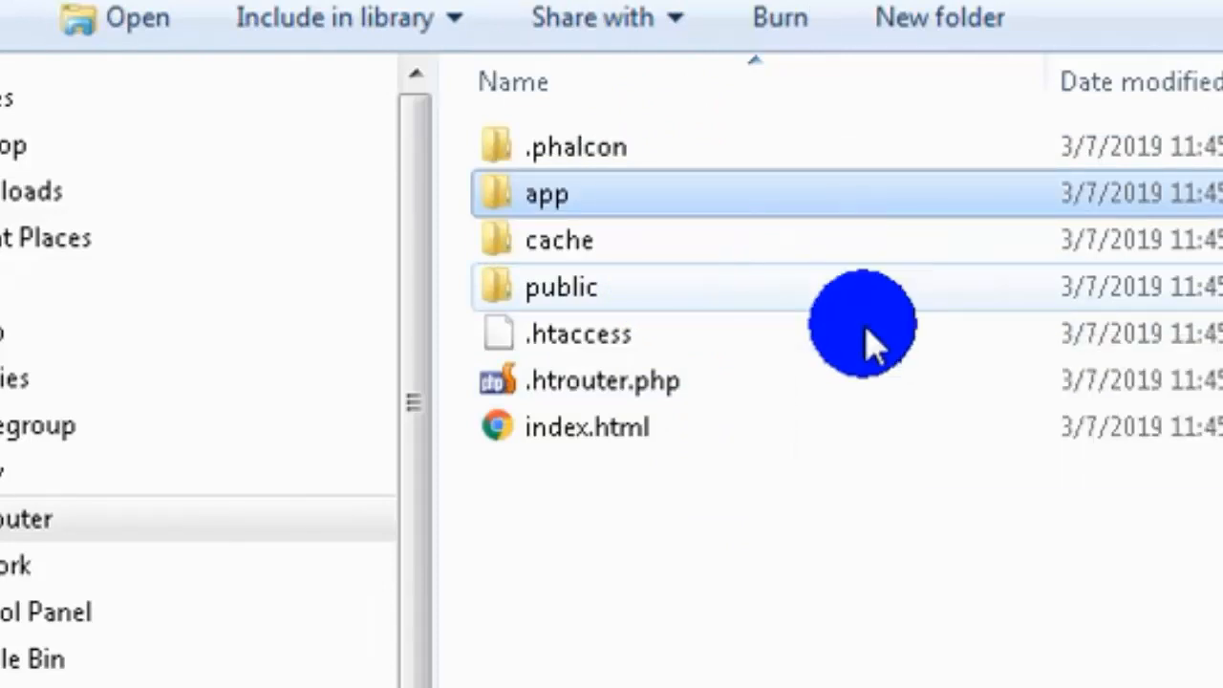
mouse_move(850, 597)
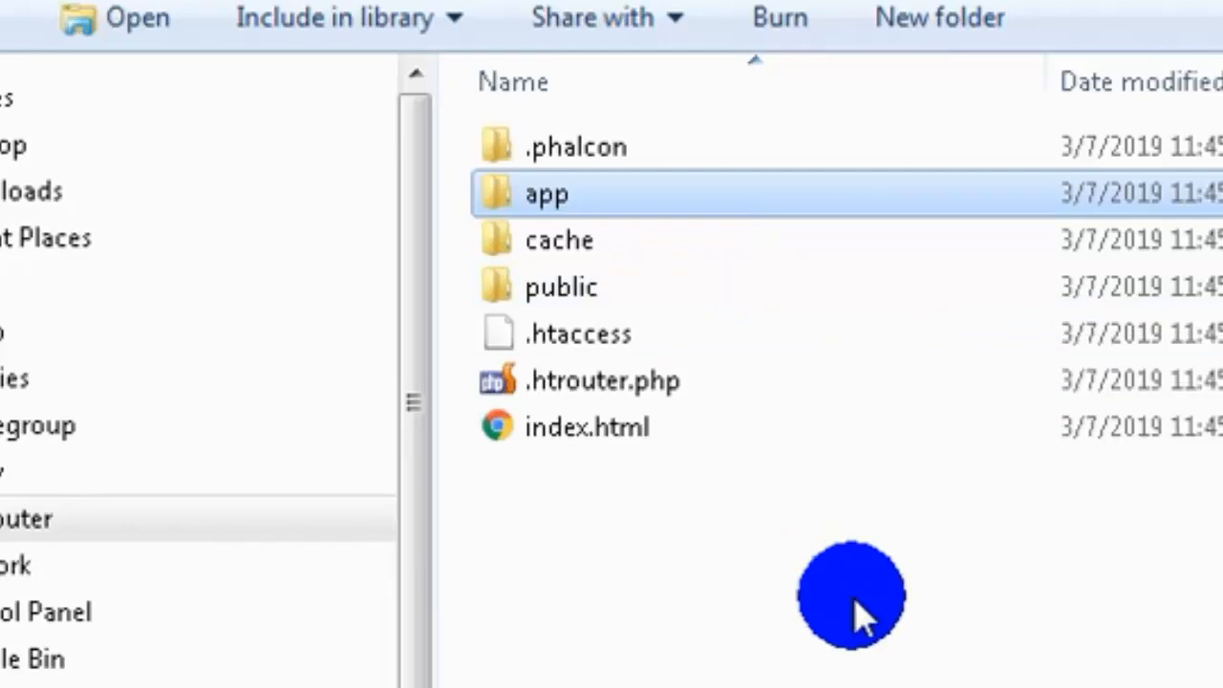